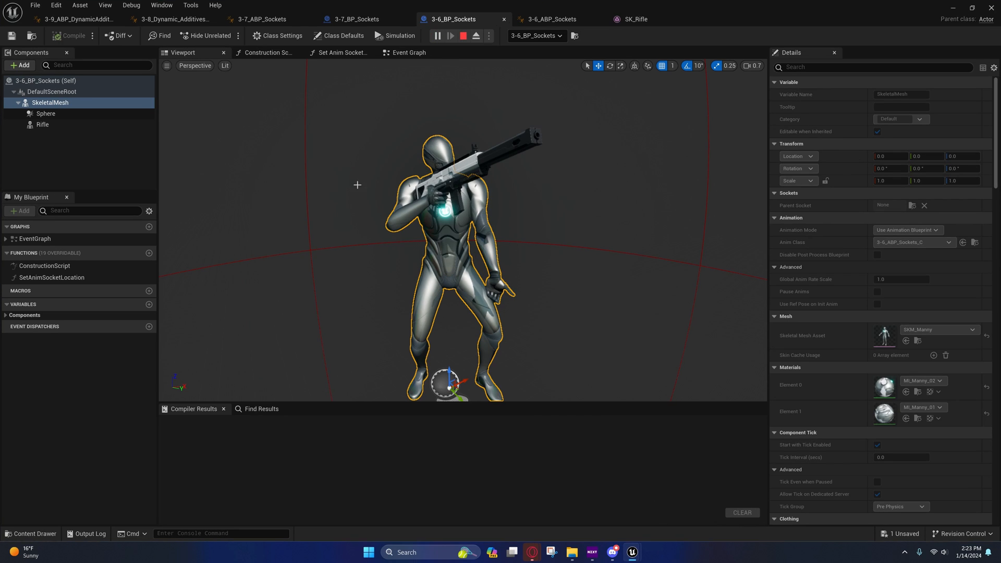
{"action": "mouse_move", "coordinate": [447, 96]}
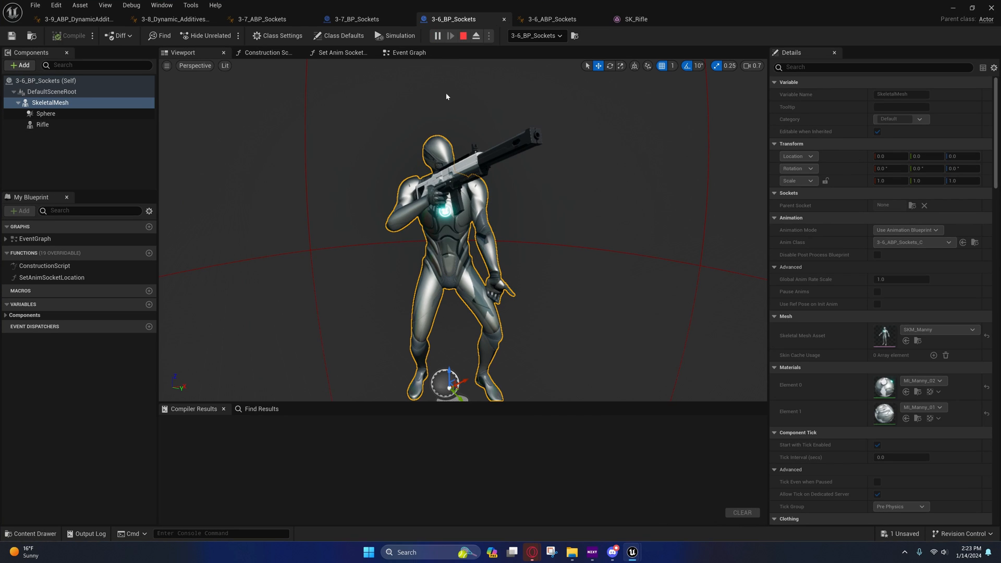
{"action": "mouse_move", "coordinate": [478, 94]}
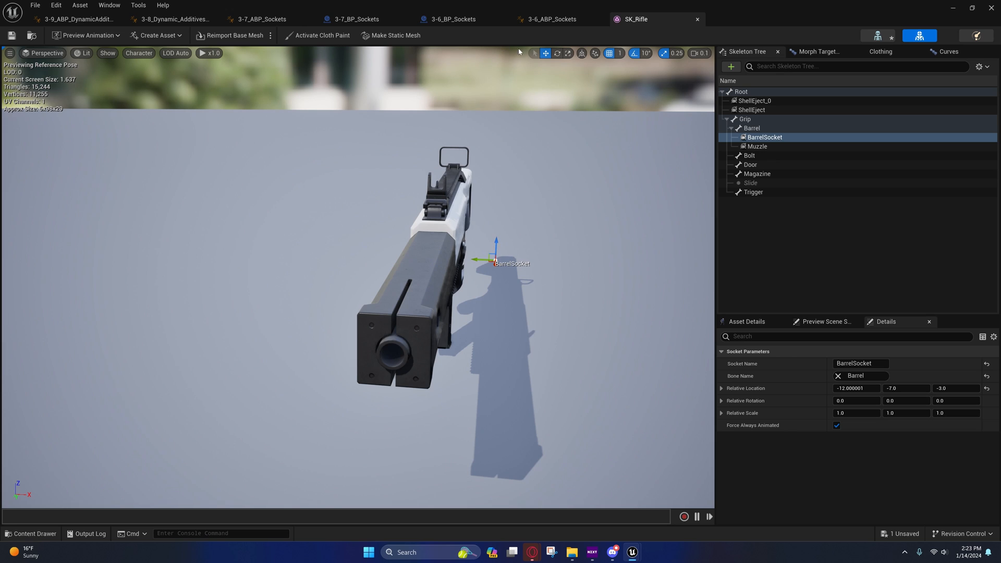
Step: Nudge the BarrelSocket gizmo on SK_Rifle and undo it, then return to the ABP AnimGraph
{"action": "left_click", "coordinate": [555, 19]}
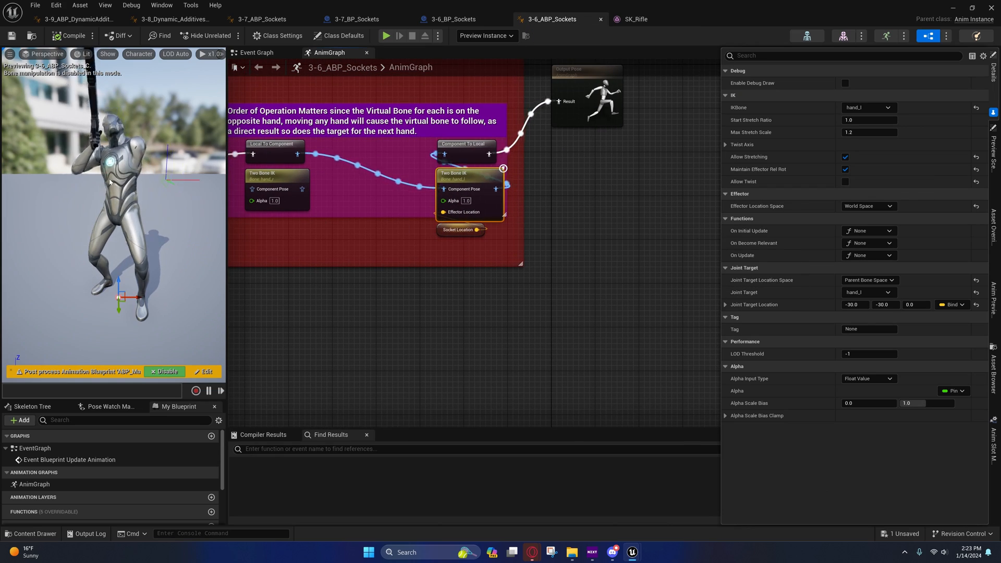
{"action": "mouse_move", "coordinate": [462, 216]}
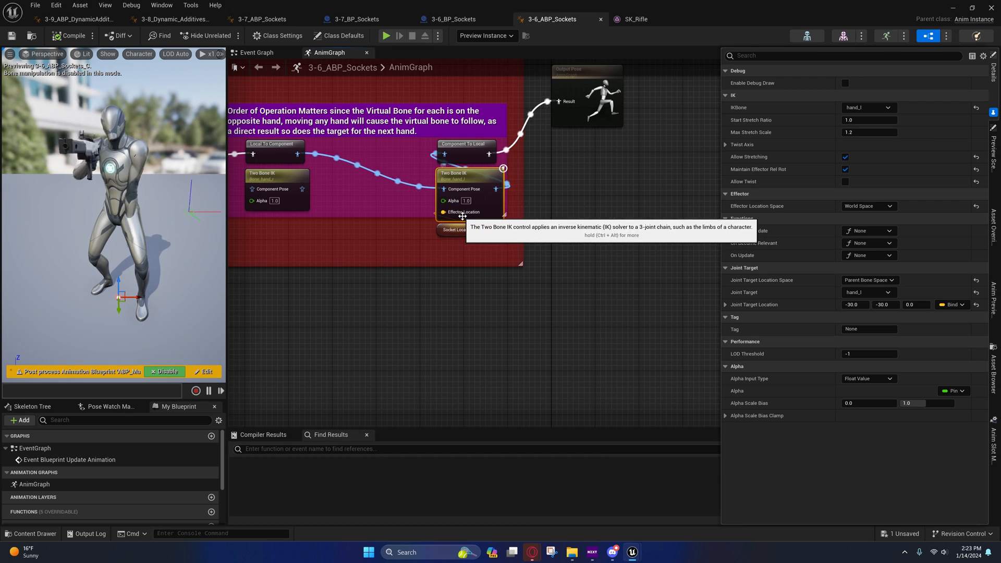
{"action": "left_click", "coordinate": [633, 18]}
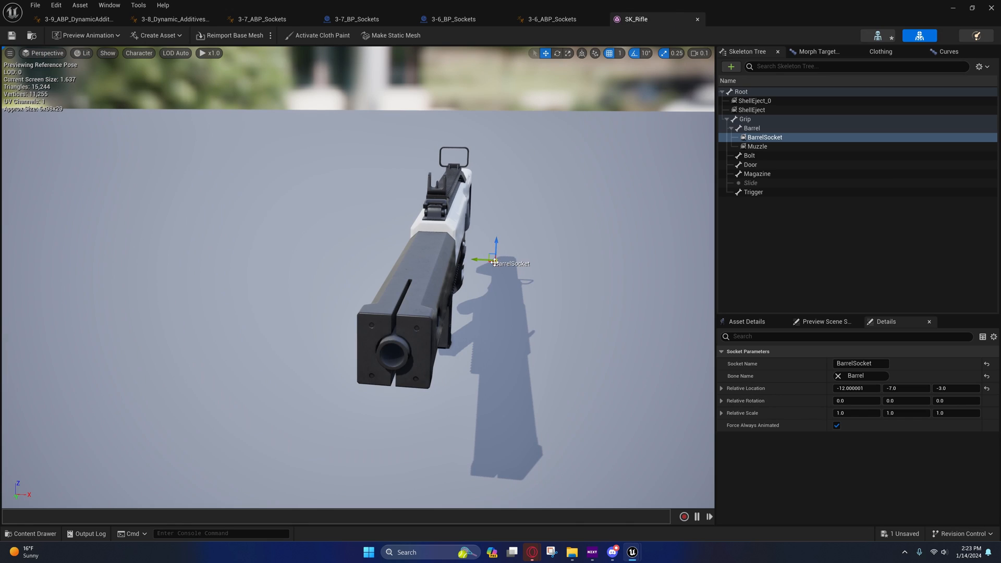
{"action": "left_click_drag", "start_coordinate": [475, 260], "coordinate": [528, 260]}
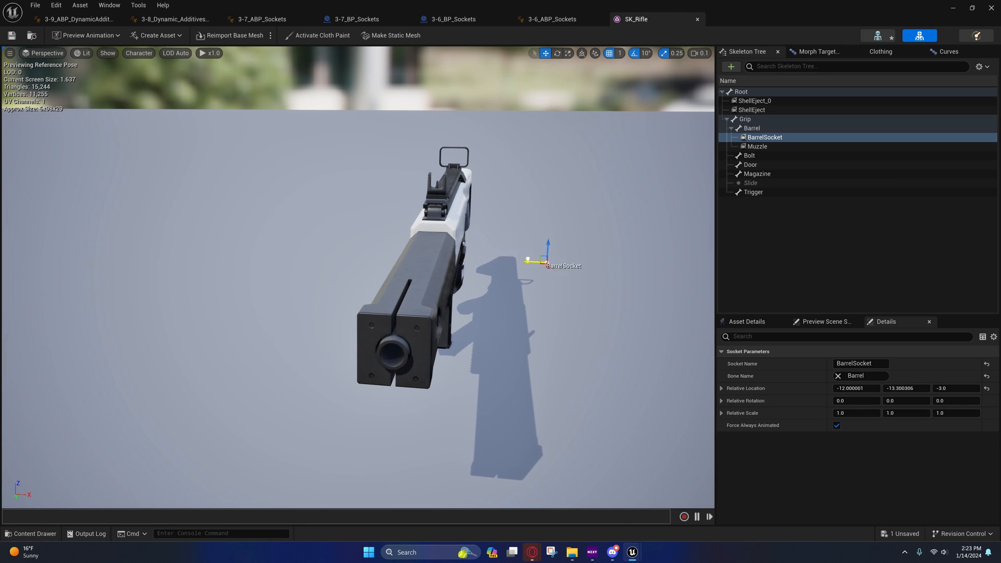
{"action": "left_click_drag", "start_coordinate": [548, 255], "coordinate": [497, 264]}
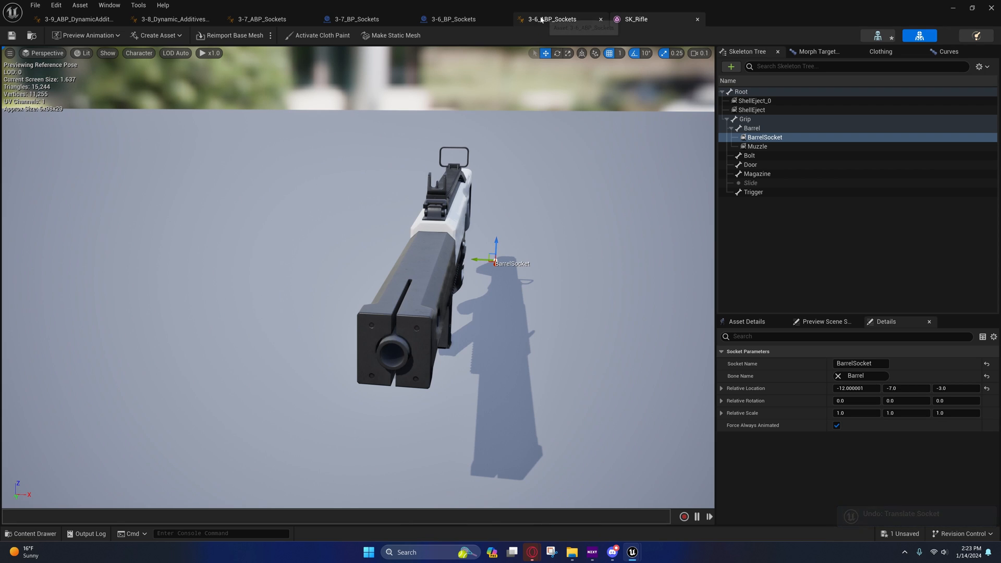
{"action": "left_click", "coordinate": [558, 19]}
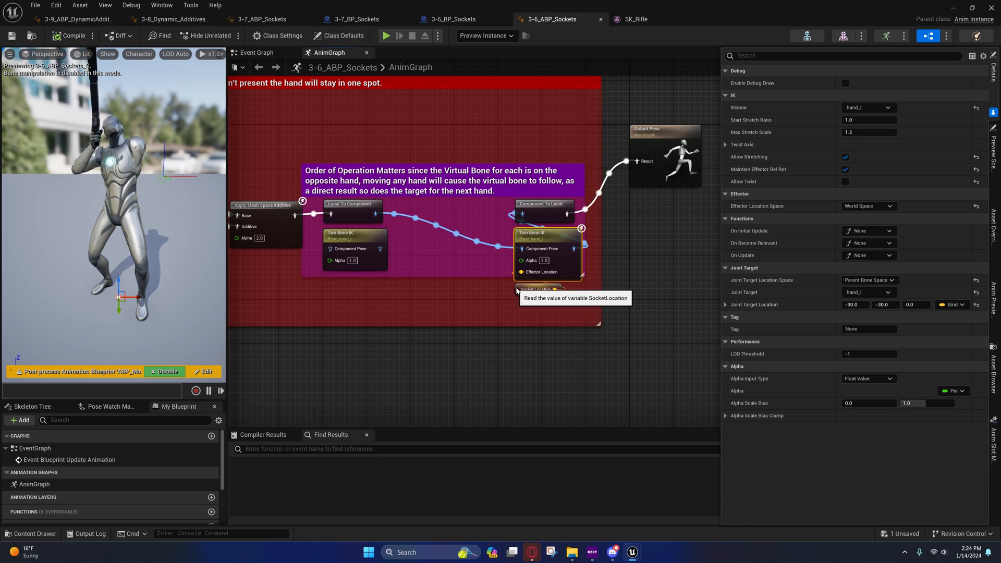
Step: Check the Two Bone IK Effector Location Space stays World Space, then go to 3-6_BP_Sockets
{"action": "left_click", "coordinate": [538, 290]}
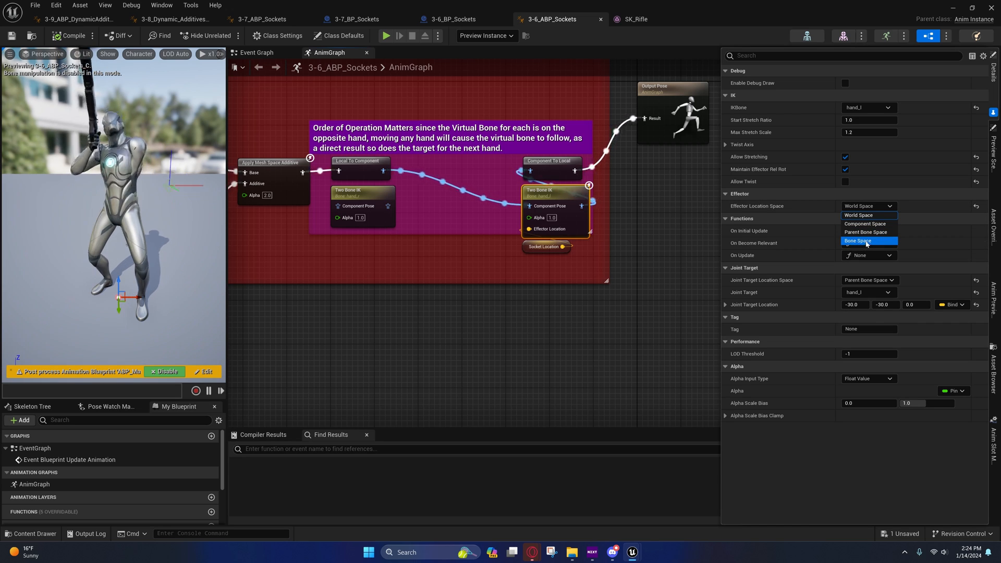
{"action": "left_click", "coordinate": [859, 214]}
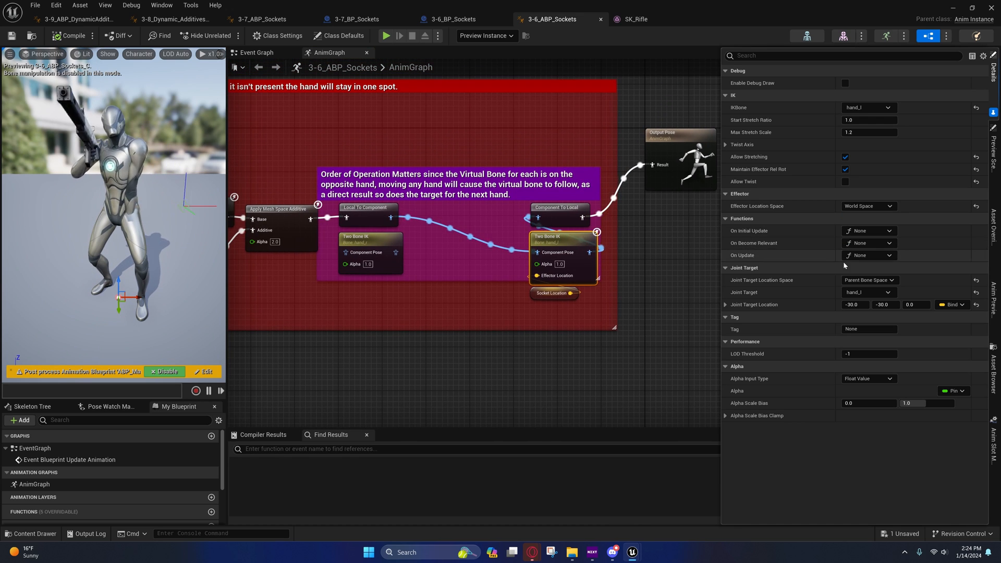
{"action": "left_click", "coordinate": [868, 206]}
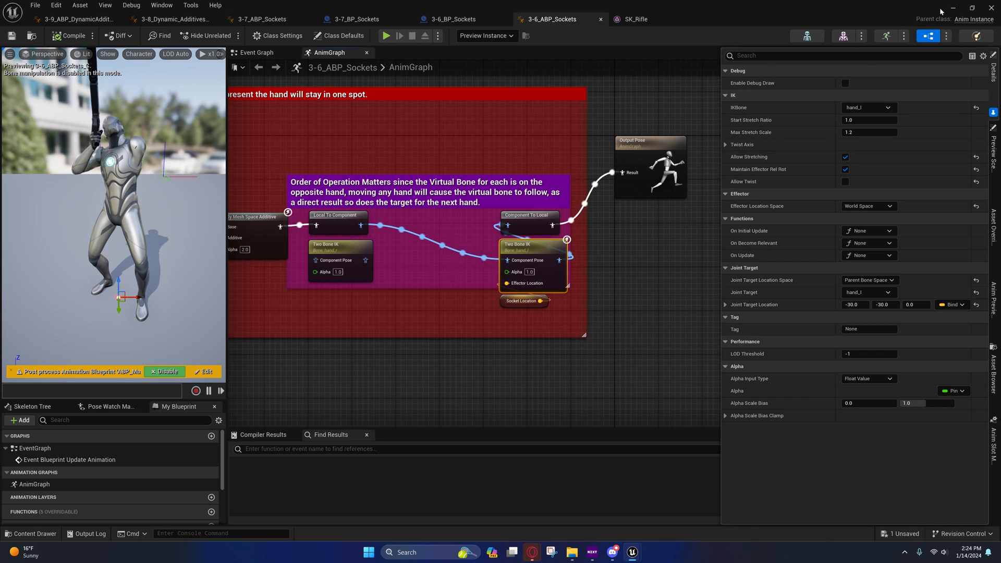
{"action": "left_click", "coordinate": [451, 18]}
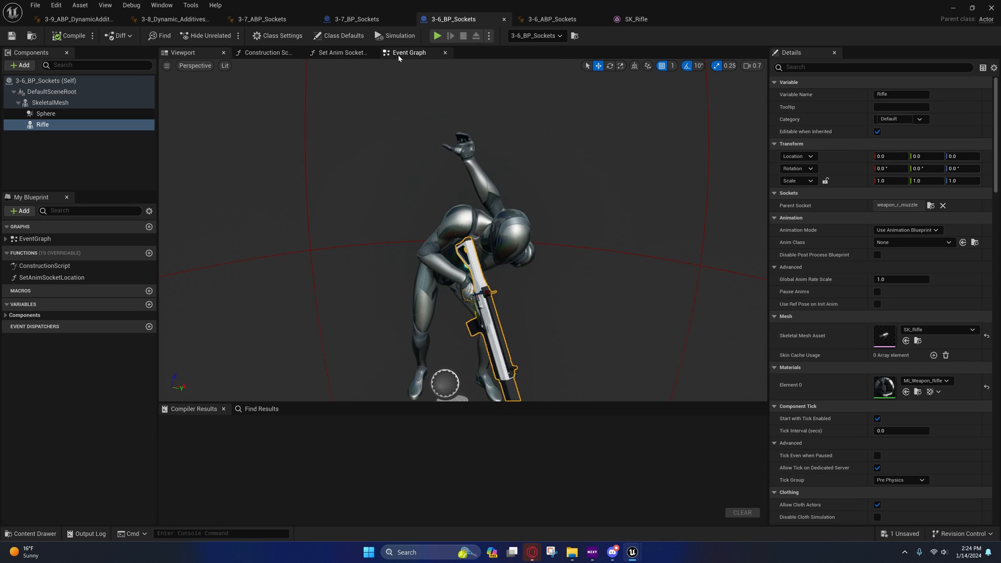
Step: View the Event Graph's Set Anim Socket Location call, then bring up the SK_Rifle mesh
{"action": "left_click", "coordinate": [409, 52]}
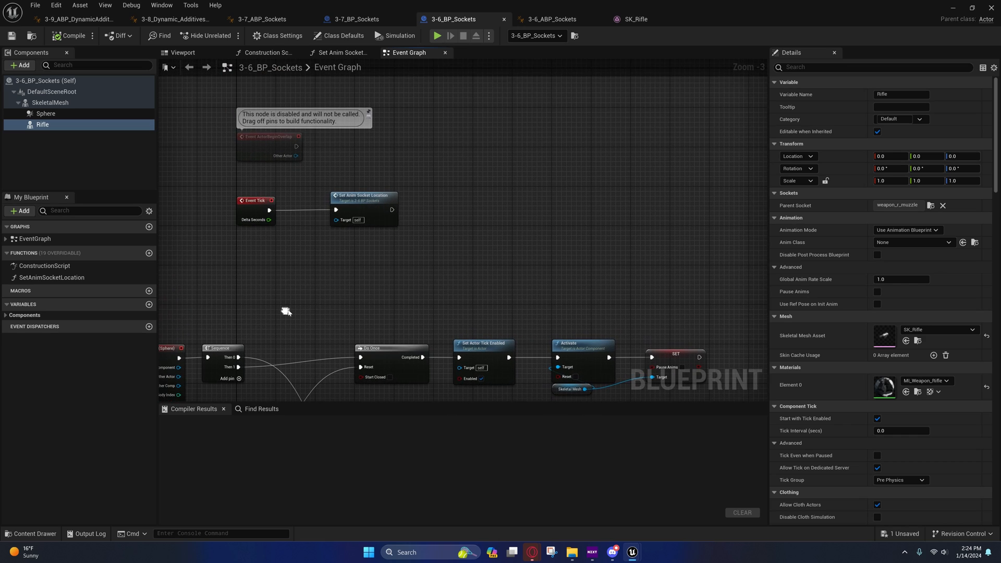
{"action": "mouse_move", "coordinate": [363, 205]}
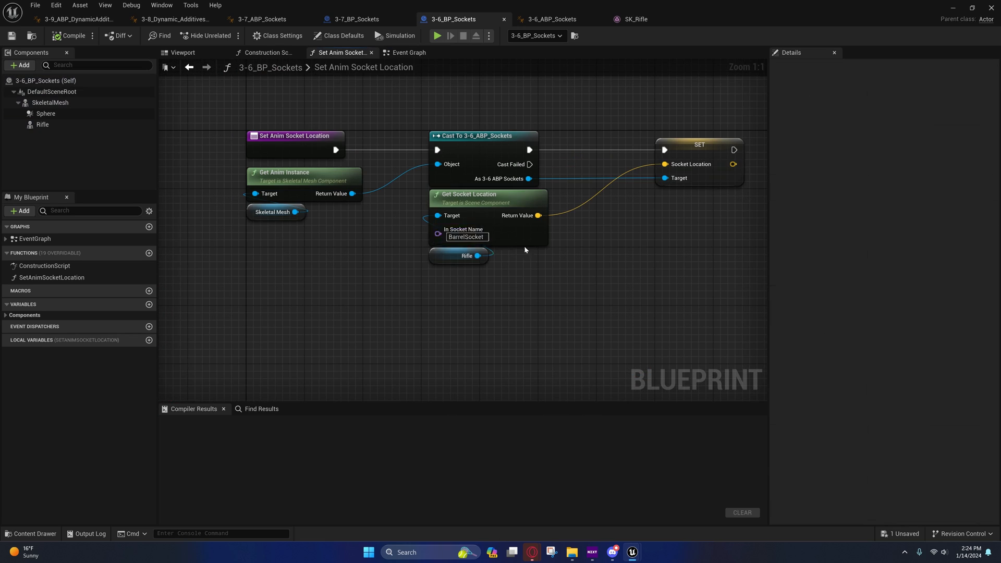
{"action": "mouse_move", "coordinate": [366, 171]}
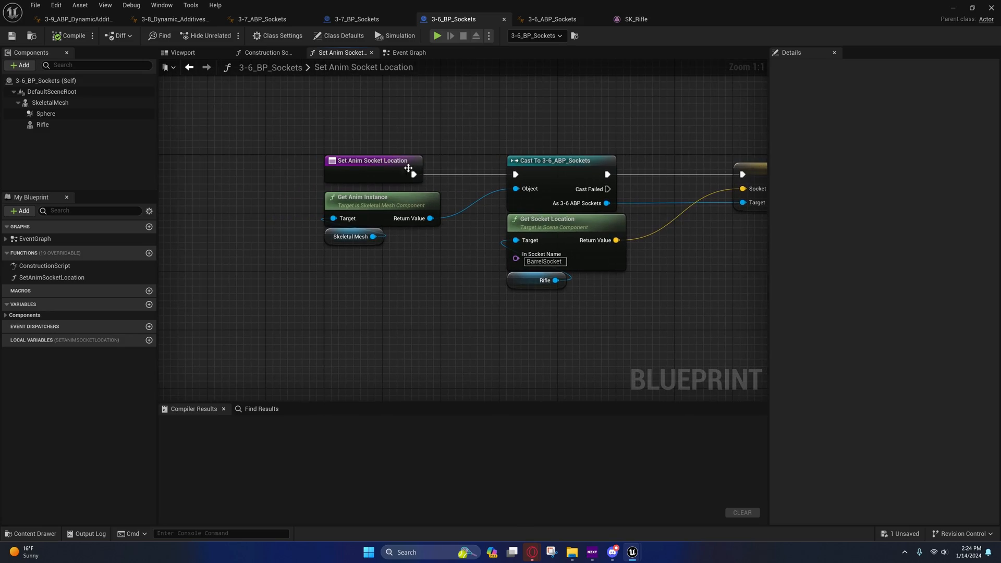
{"action": "mouse_move", "coordinate": [953, 9]}
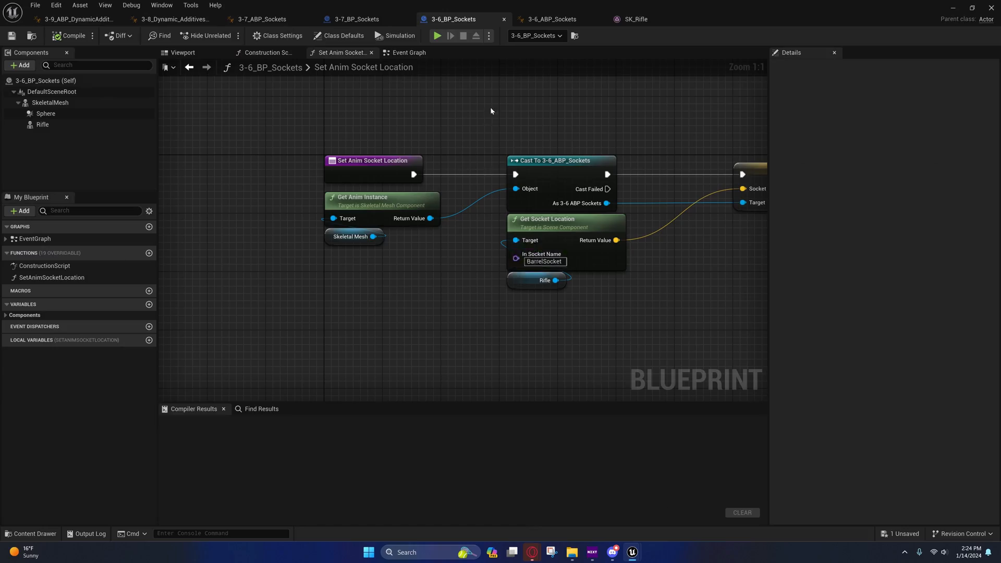
{"action": "left_click", "coordinate": [635, 19]}
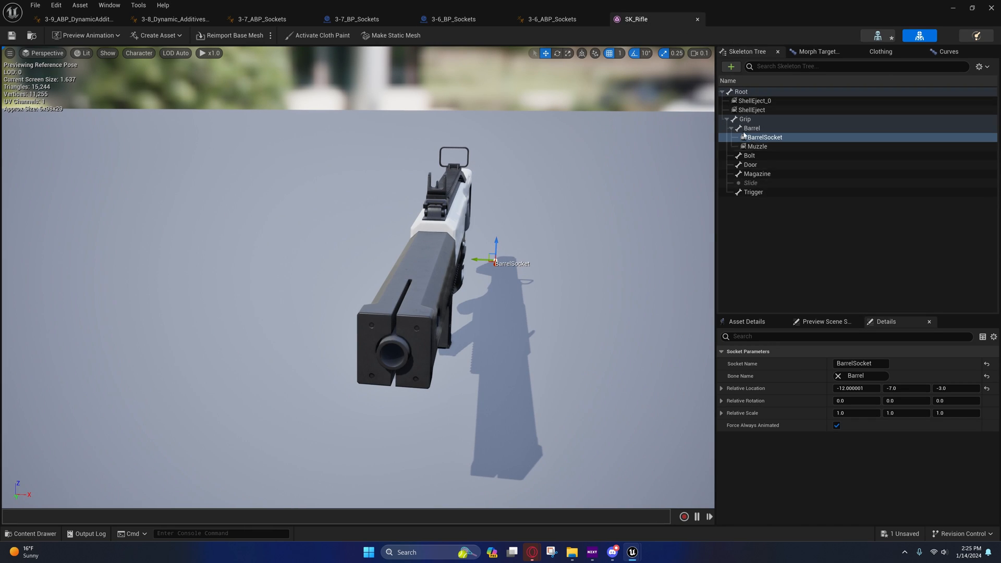
Step: Inspect the Barrel bone holding the socket, then move through 3-6_BP_Sockets to 3-6_ABP_Sockets
{"action": "right_click", "coordinate": [750, 128]}
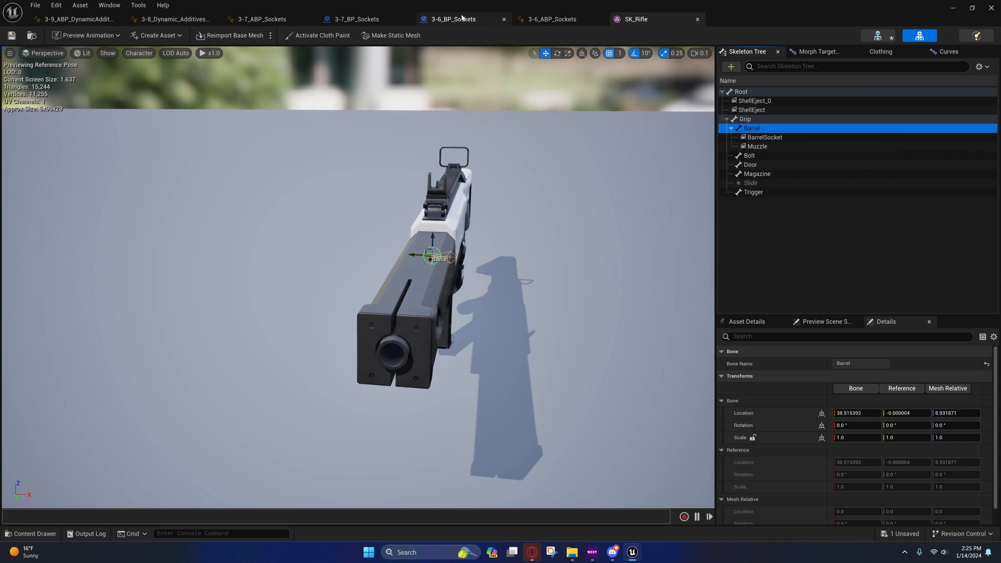
{"action": "left_click", "coordinate": [458, 19]}
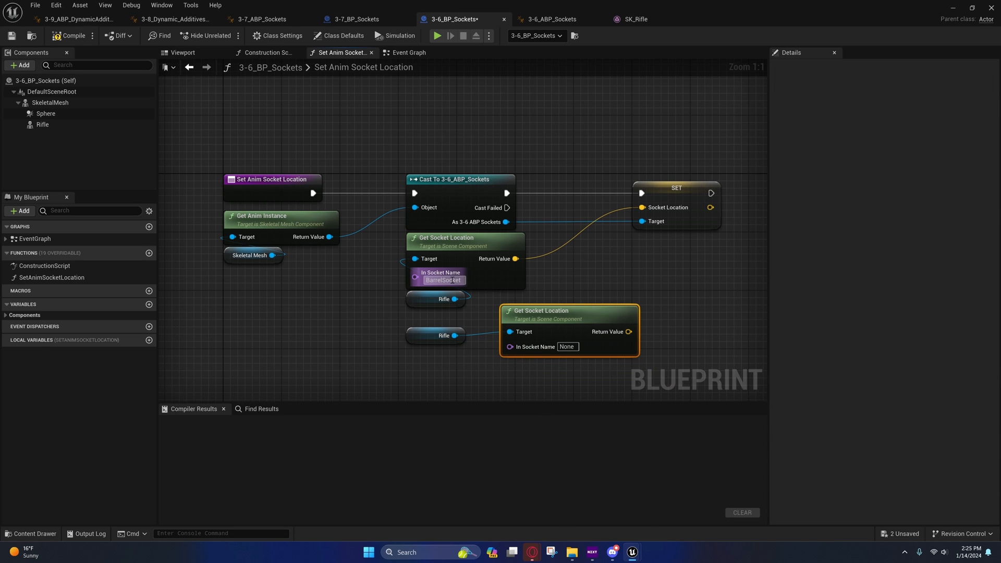
{"action": "mouse_move", "coordinate": [552, 325]}
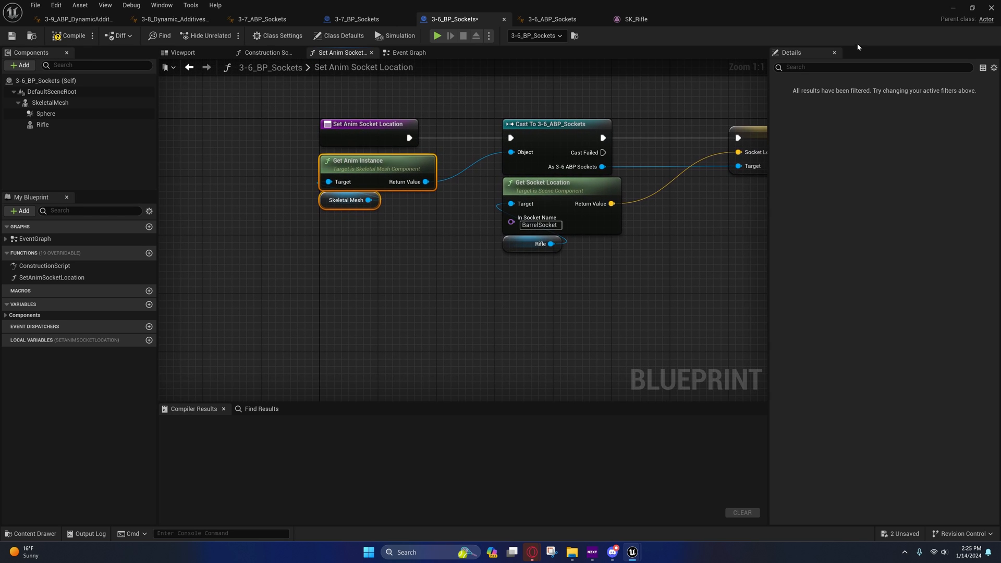
{"action": "mouse_move", "coordinate": [547, 21]}
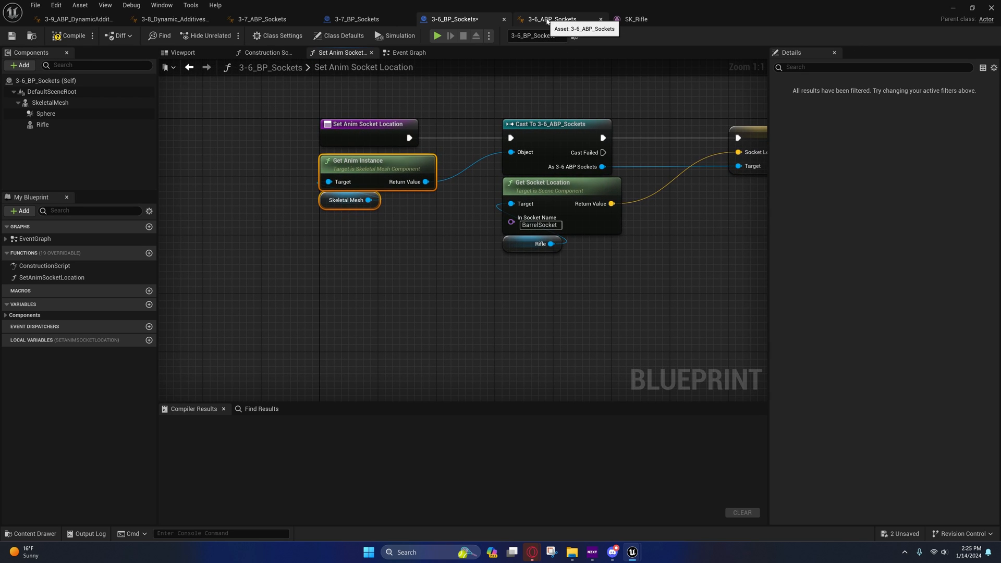
{"action": "left_click", "coordinate": [551, 19]}
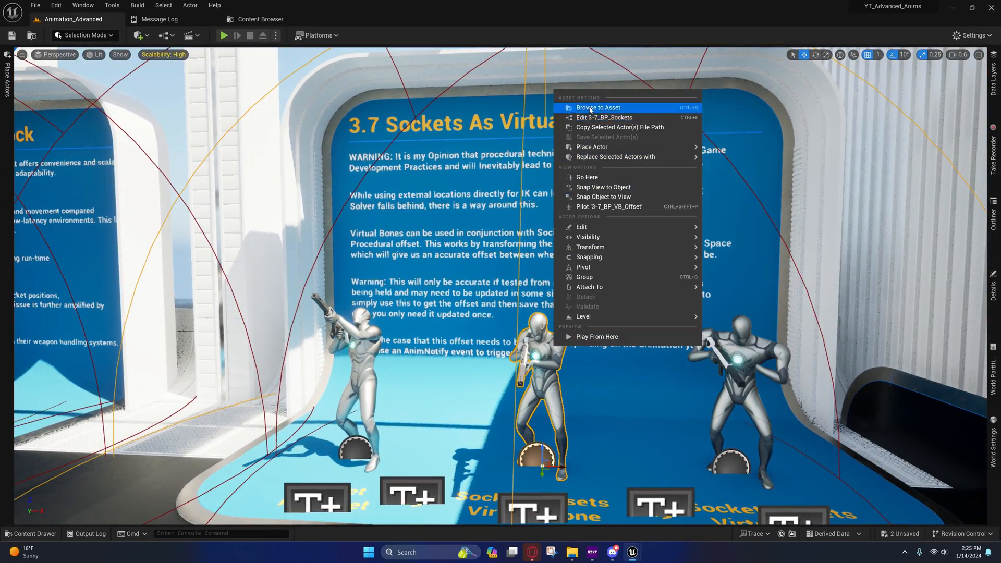
{"action": "left_click", "coordinate": [604, 117]}
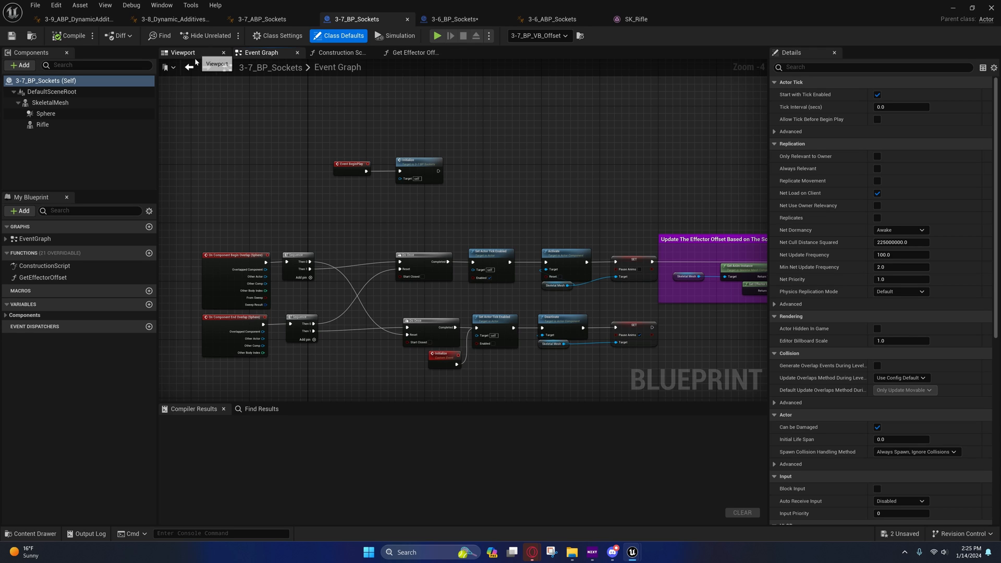
{"action": "left_click", "coordinate": [178, 52]}
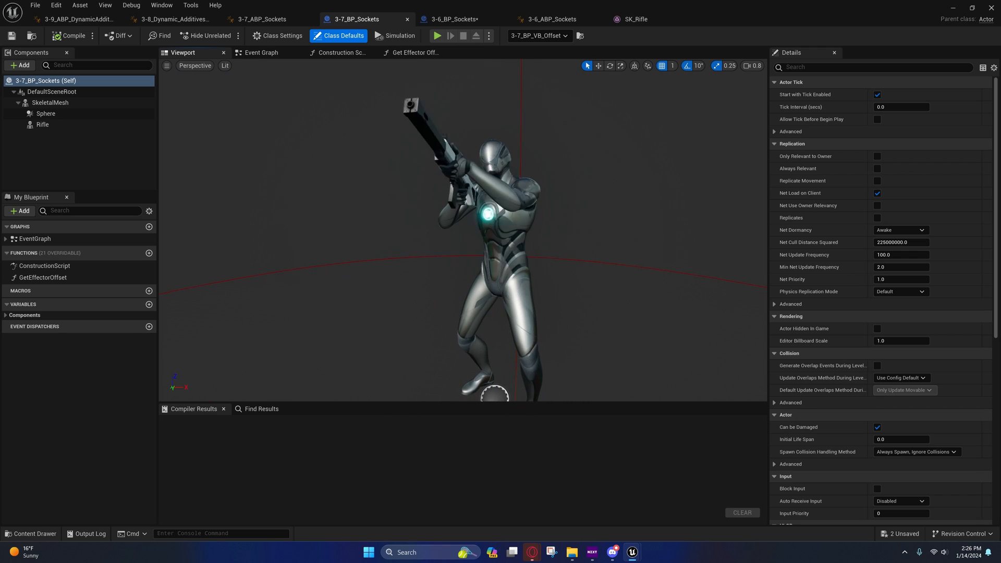
{"action": "left_click", "coordinate": [340, 52]}
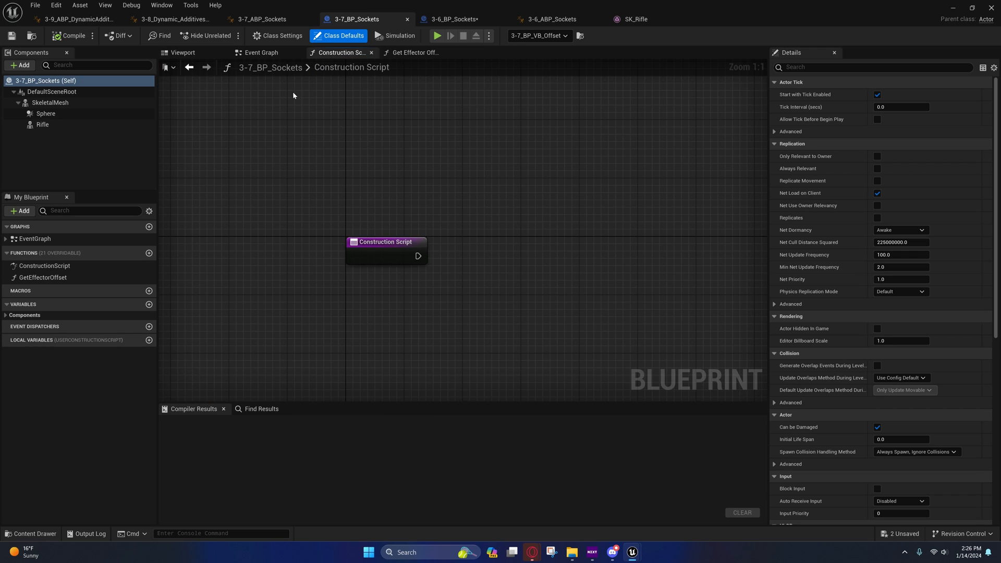
{"action": "left_click", "coordinate": [260, 52]}
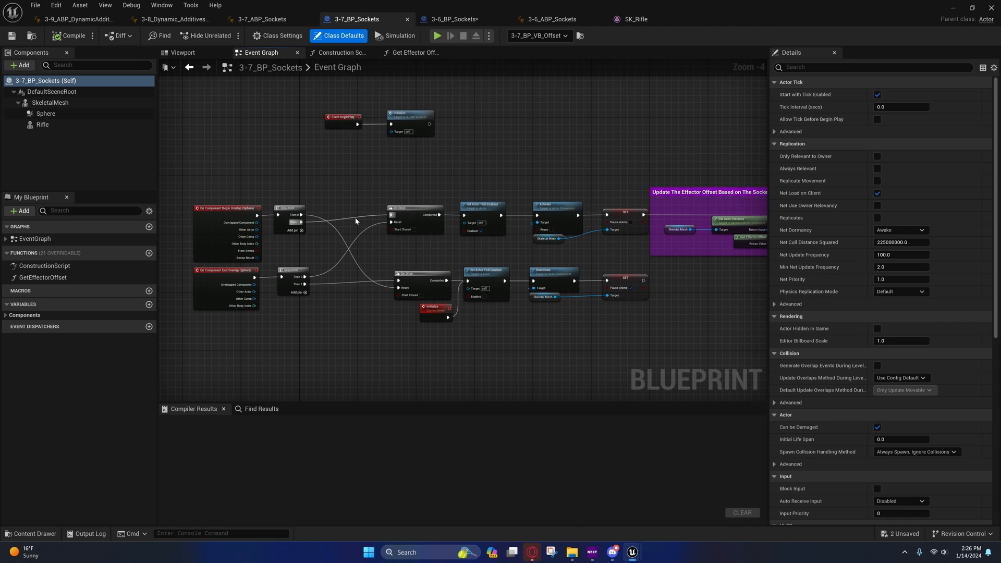
{"action": "scroll", "scroll_direction": "down", "scroll_amount": 3}
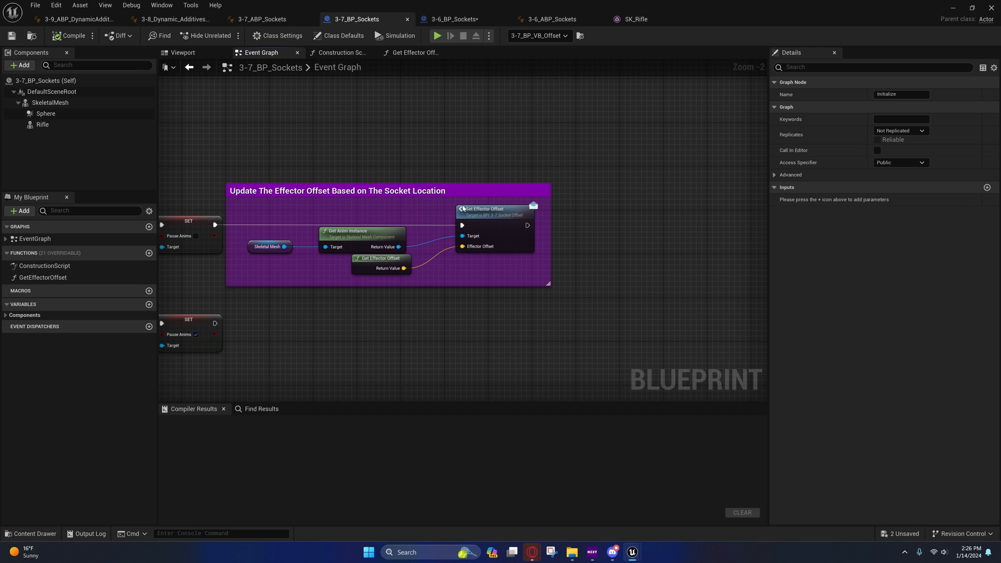
{"action": "mouse_move", "coordinate": [501, 215]}
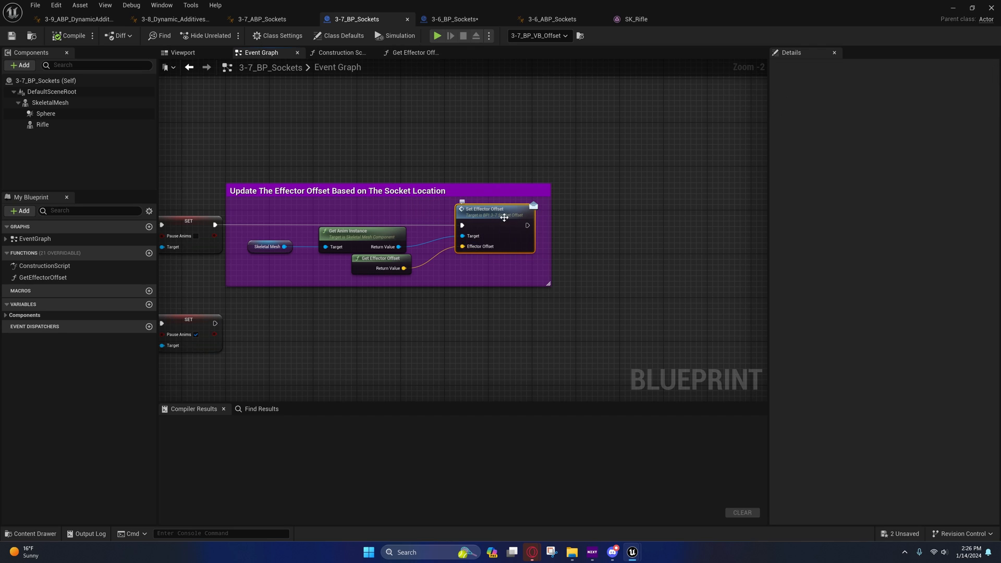
{"action": "mouse_move", "coordinate": [505, 217]}
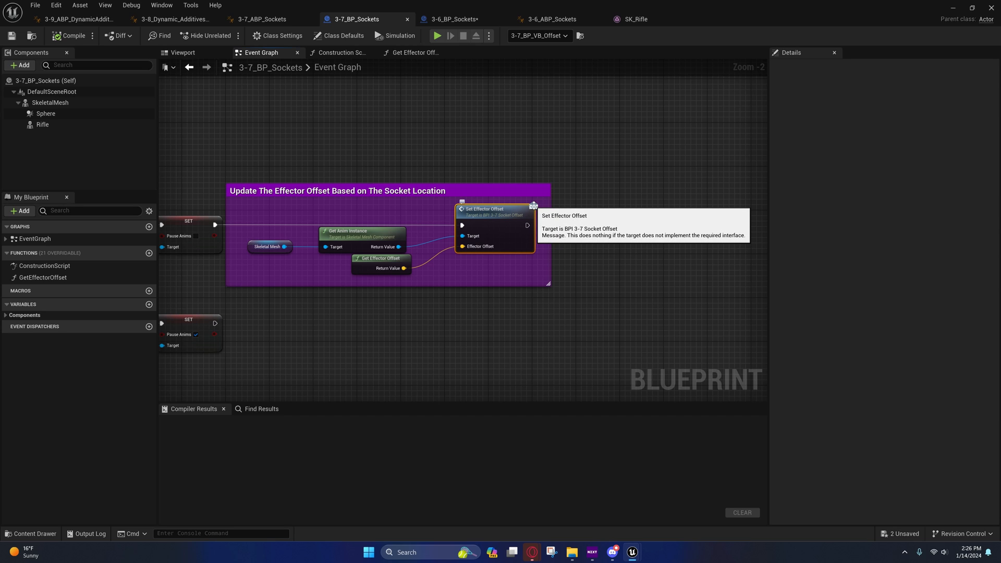
{"action": "mouse_move", "coordinate": [503, 210]}
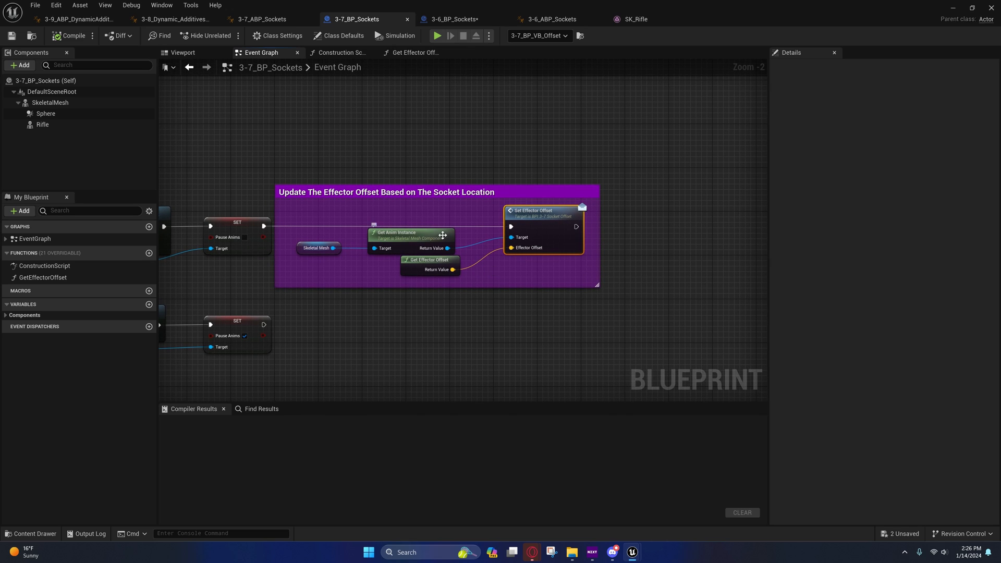
{"action": "mouse_move", "coordinate": [404, 242]}
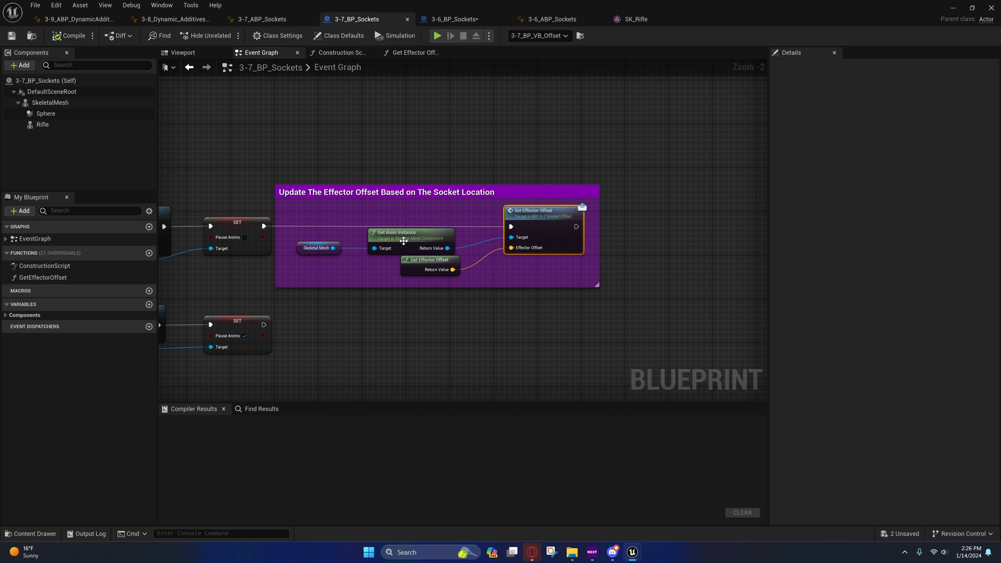
{"action": "mouse_move", "coordinate": [401, 238]}
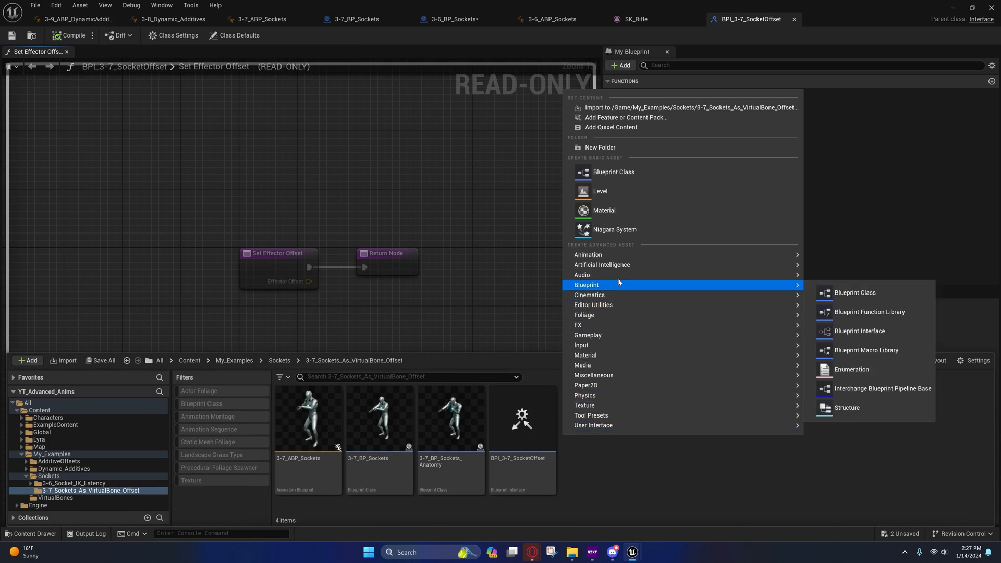
{"action": "mouse_move", "coordinate": [871, 334]}
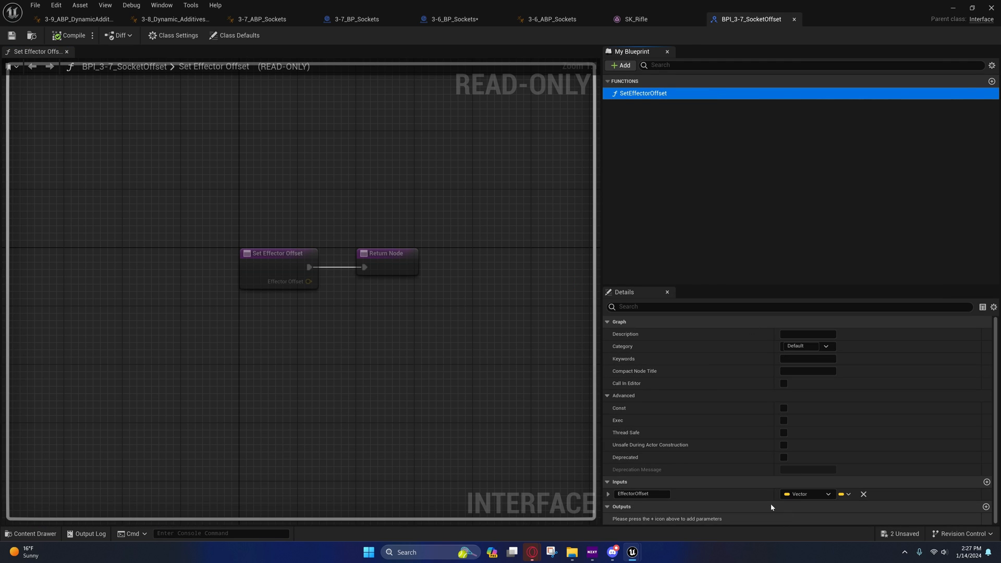
{"action": "mouse_move", "coordinate": [688, 499]}
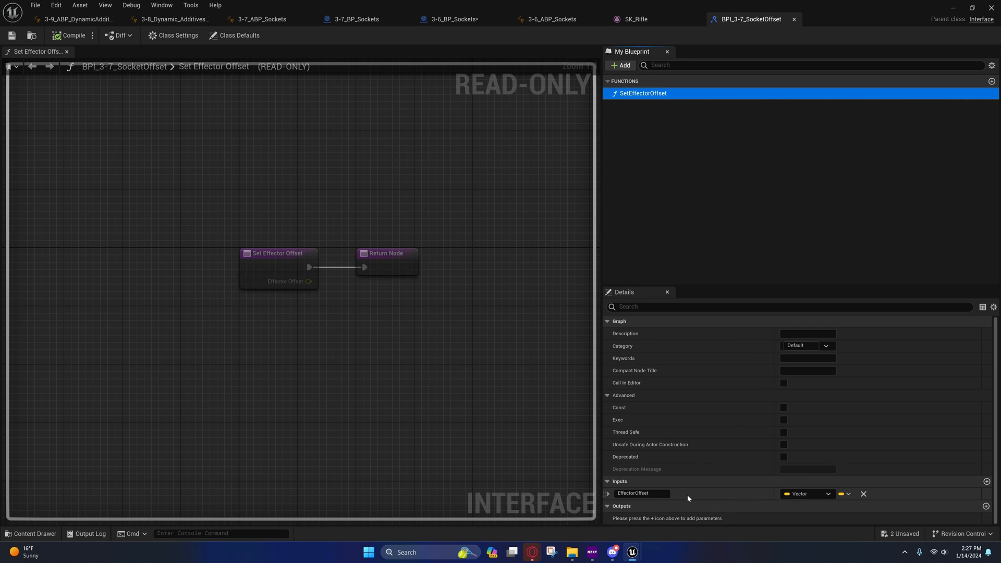
Step: Close the 3-6_BP_Sockets, 3-6_ABP_Sockets and SK_Rifle editors
{"action": "left_click", "coordinate": [455, 18]}
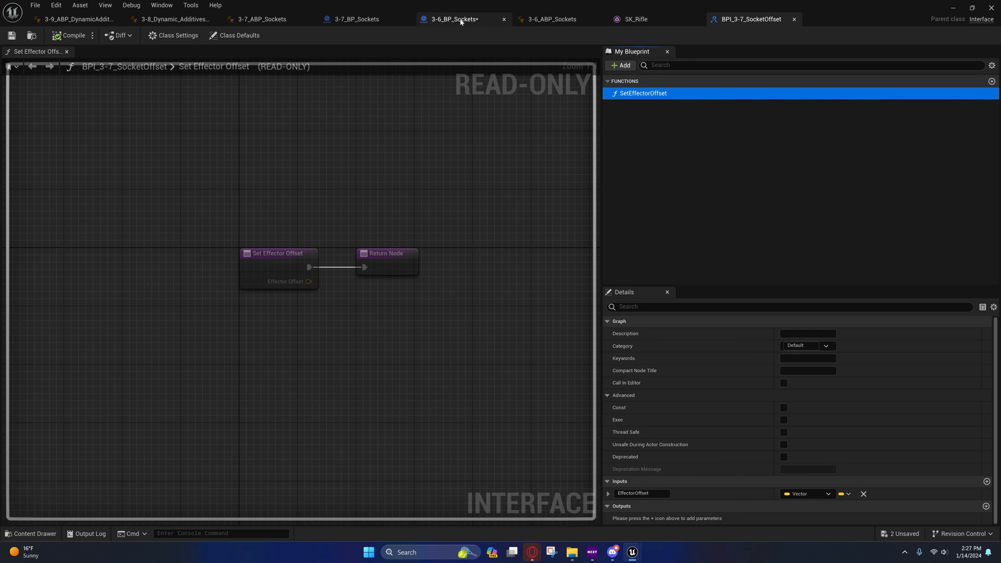
{"action": "left_click", "coordinate": [454, 19]}
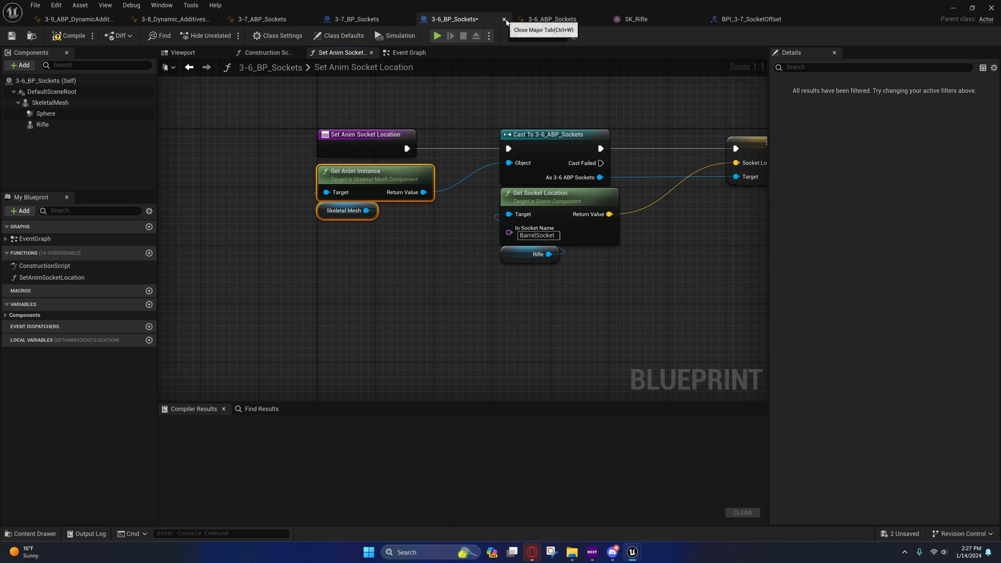
{"action": "left_click", "coordinate": [547, 19]}
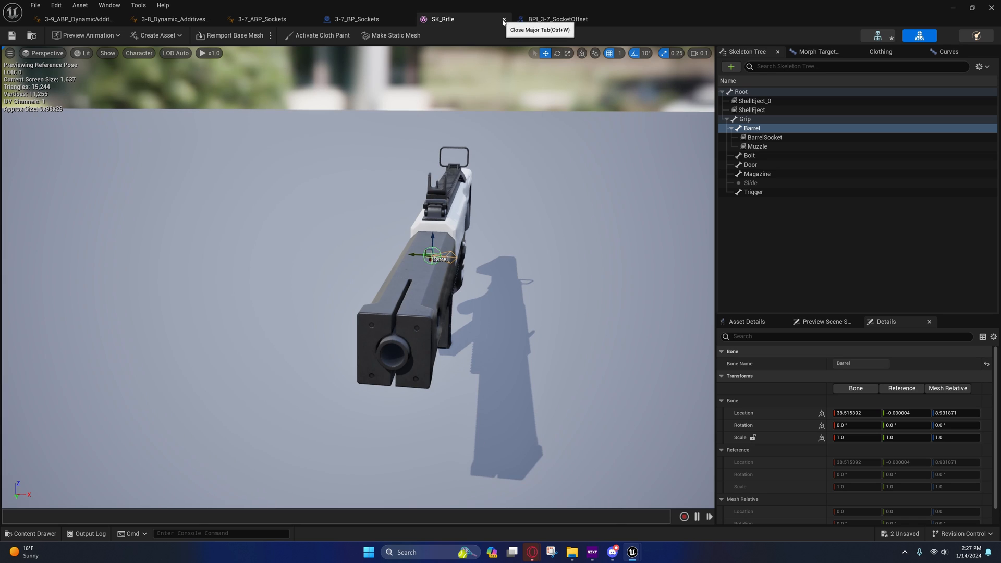
{"action": "left_click", "coordinate": [500, 19]}
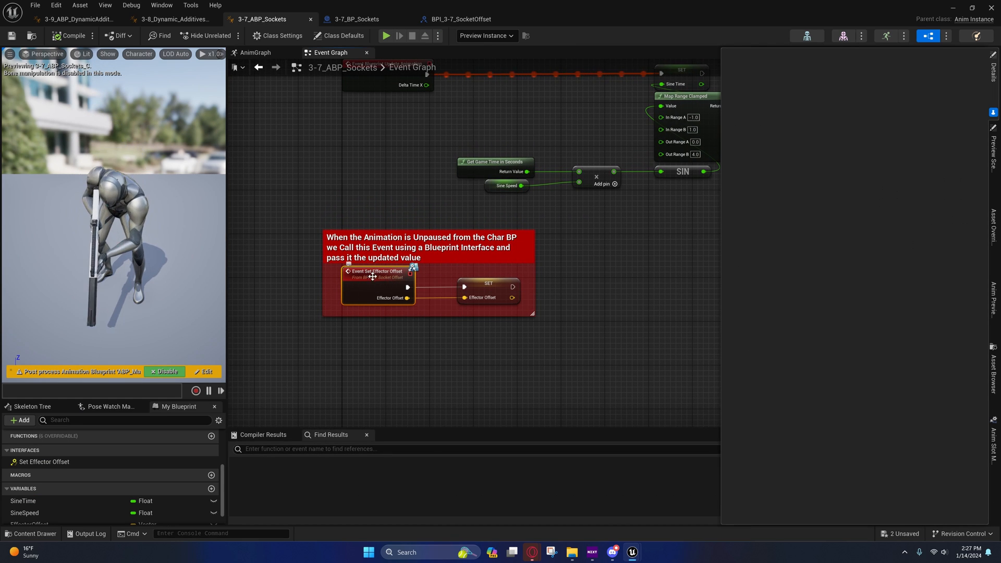
Step: Look at the Set Effector Offset event, then show the 3-7_ABP_Sockets AnimGraph with Two Bone IK
{"action": "left_click", "coordinate": [279, 36]}
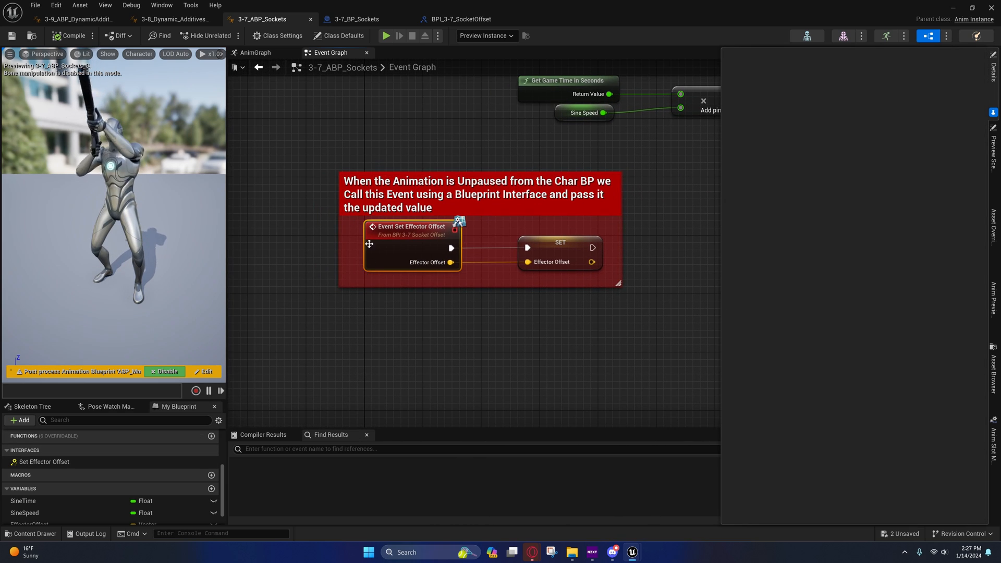
{"action": "left_click", "coordinate": [352, 18]}
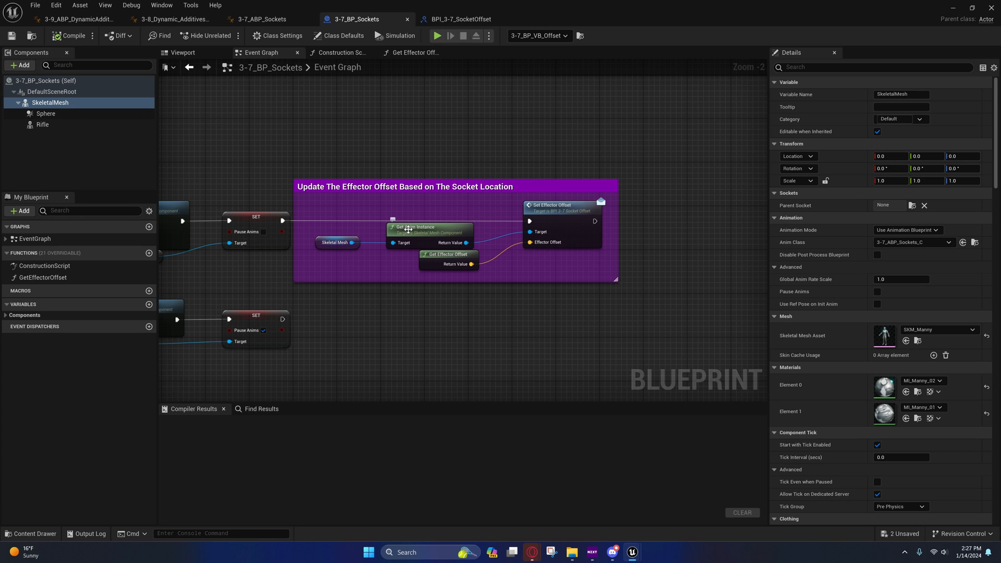
{"action": "left_click", "coordinate": [258, 18]}
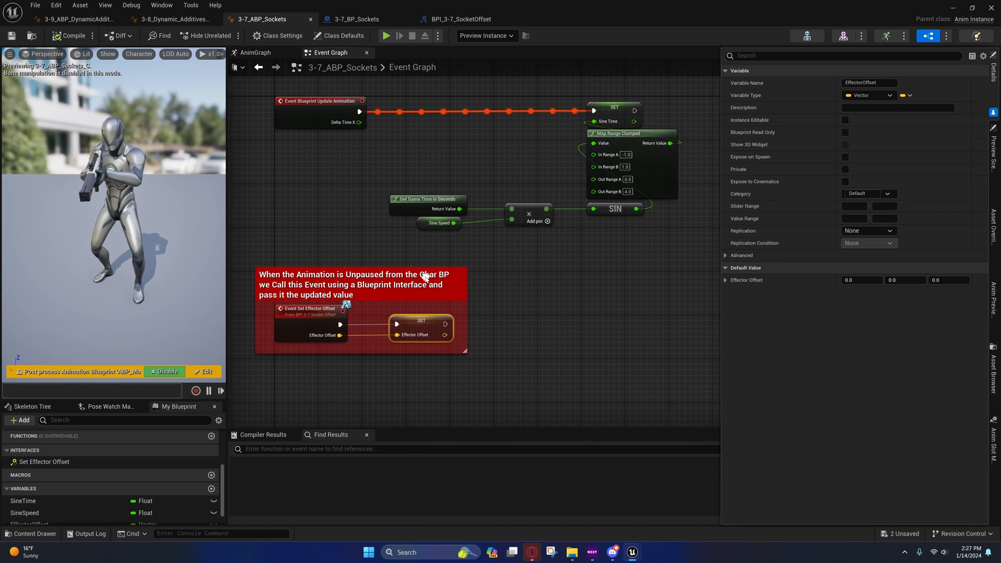
{"action": "left_click", "coordinate": [255, 52]}
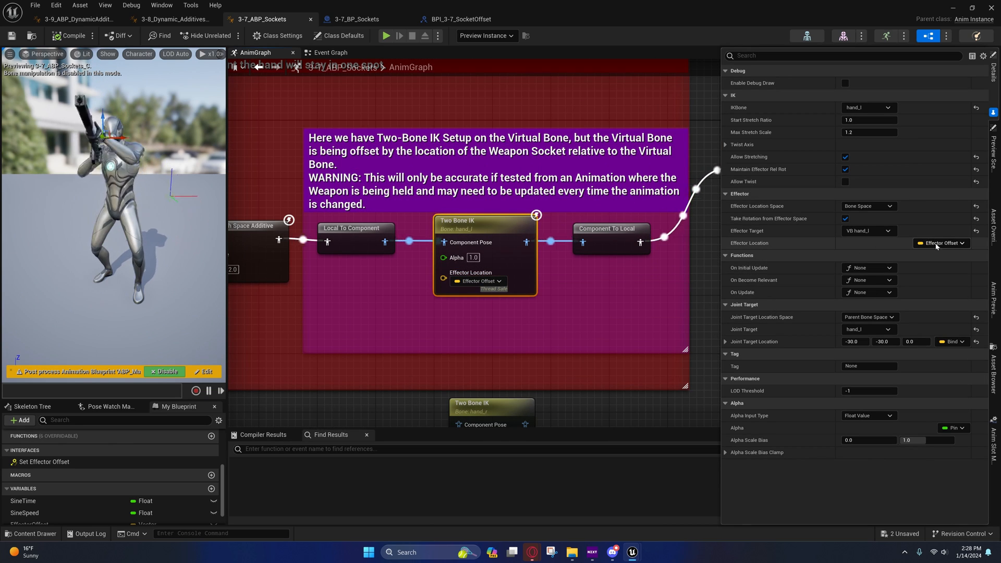
{"action": "left_click", "coordinate": [942, 243]}
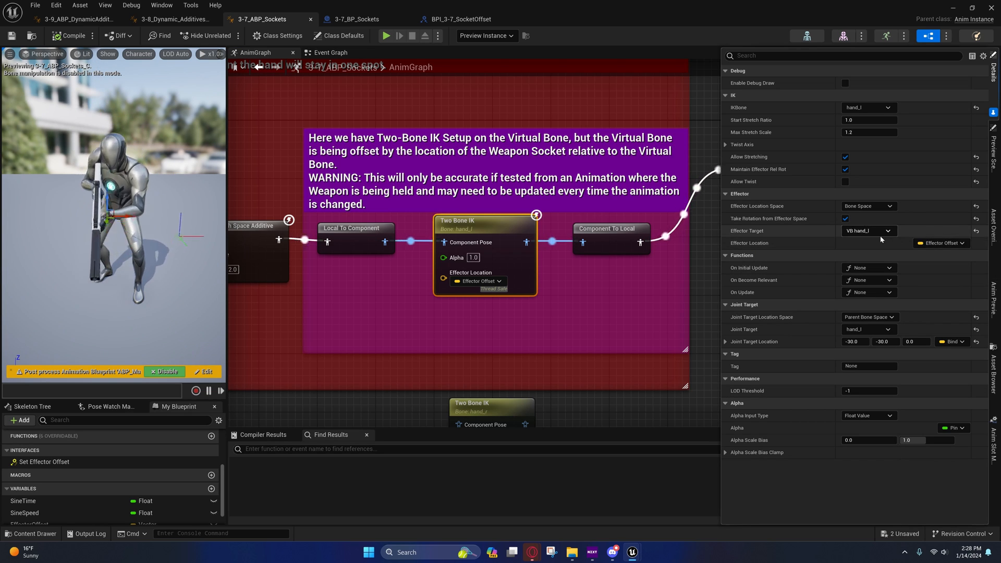
{"action": "left_click", "coordinate": [845, 219]}
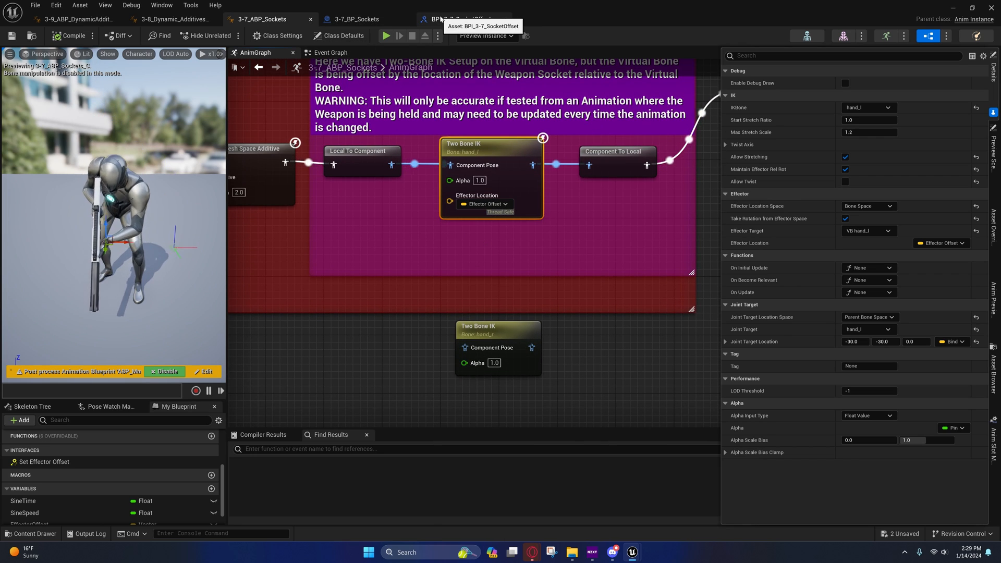
Step: Pass through the 3-8 and 3-7 animation blueprints to the 3-7_BP_Sockets Event Graph
{"action": "left_click", "coordinate": [156, 19]}
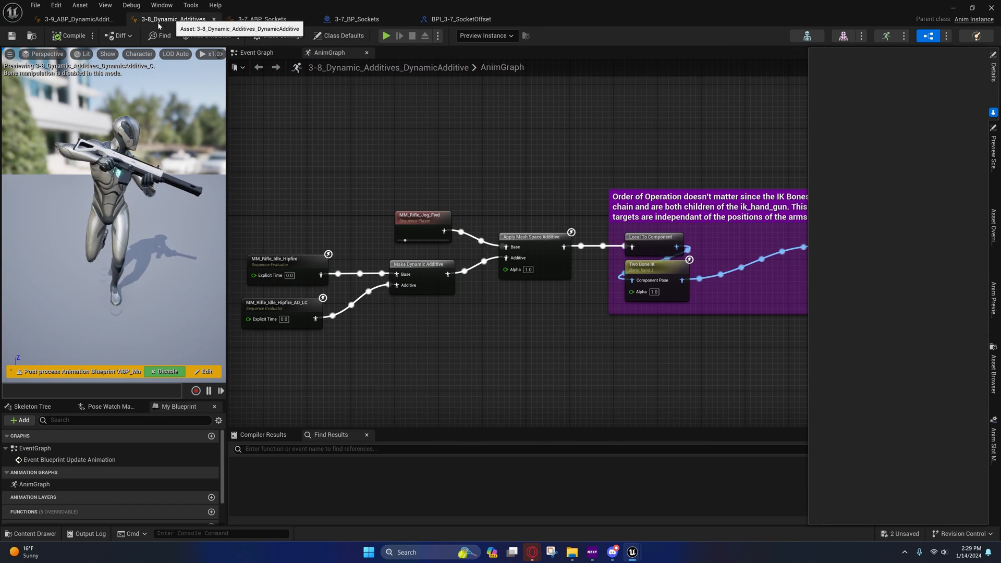
{"action": "left_click", "coordinate": [73, 22]}
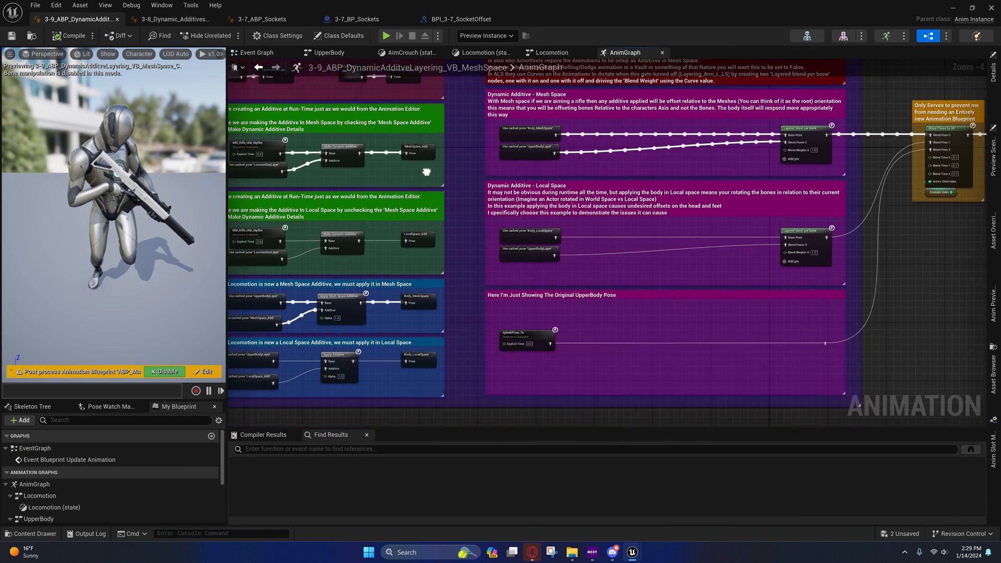
{"action": "left_click", "coordinate": [261, 19]}
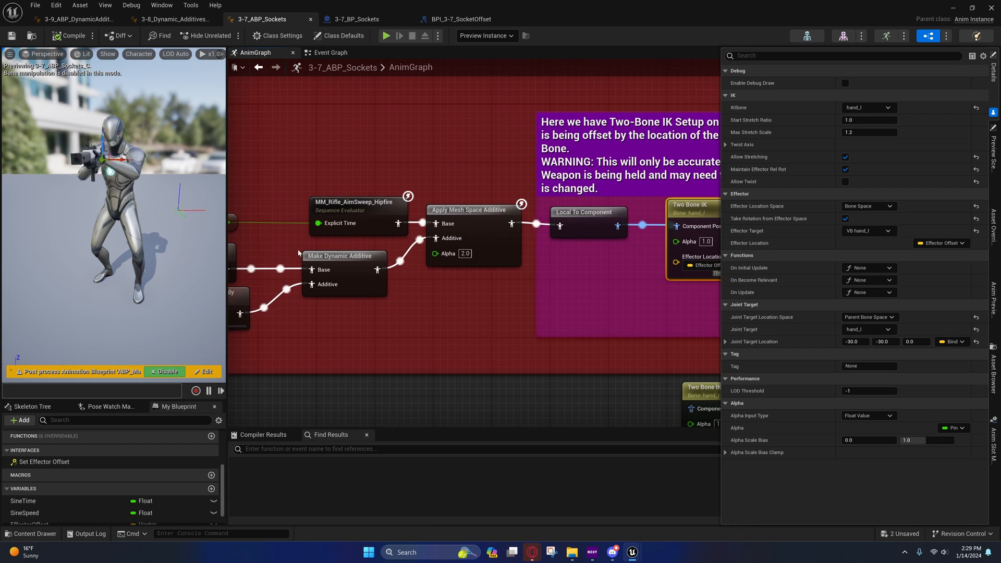
{"action": "left_click", "coordinate": [350, 18]}
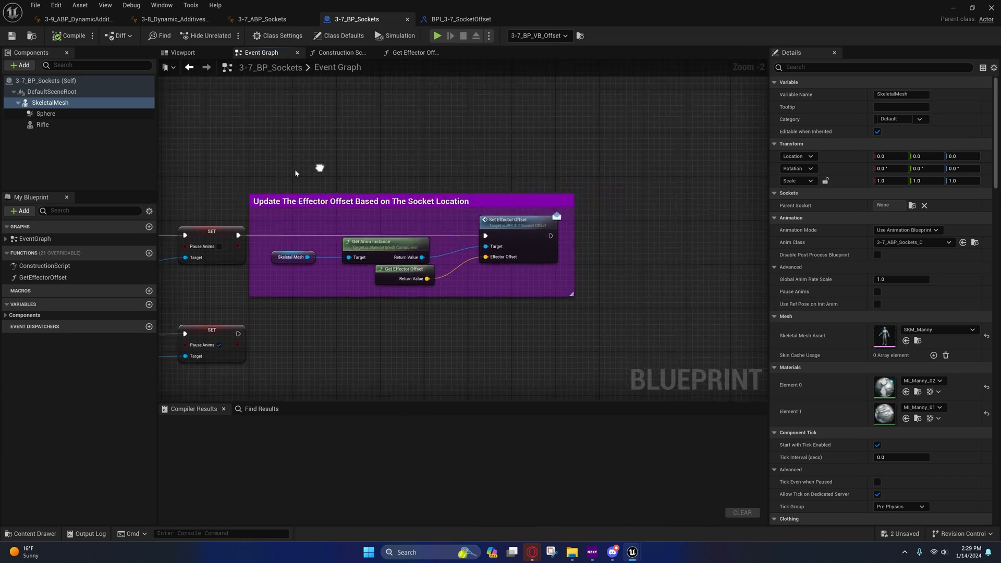
Step: Glance at the Set Effector Offset interface, then open the GetEffectorOffset function graph
{"action": "left_click", "coordinate": [464, 18]}
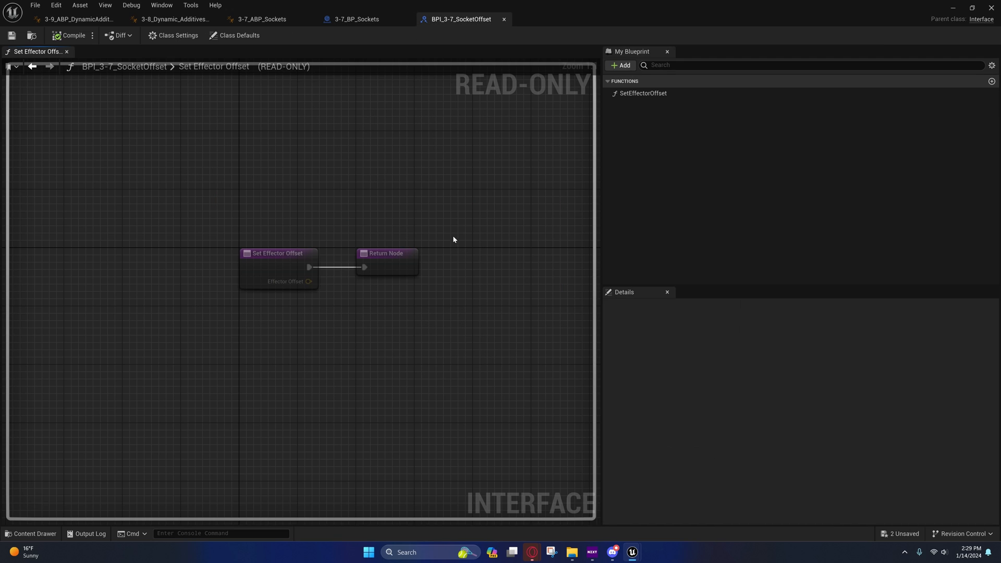
{"action": "left_click", "coordinate": [355, 19]}
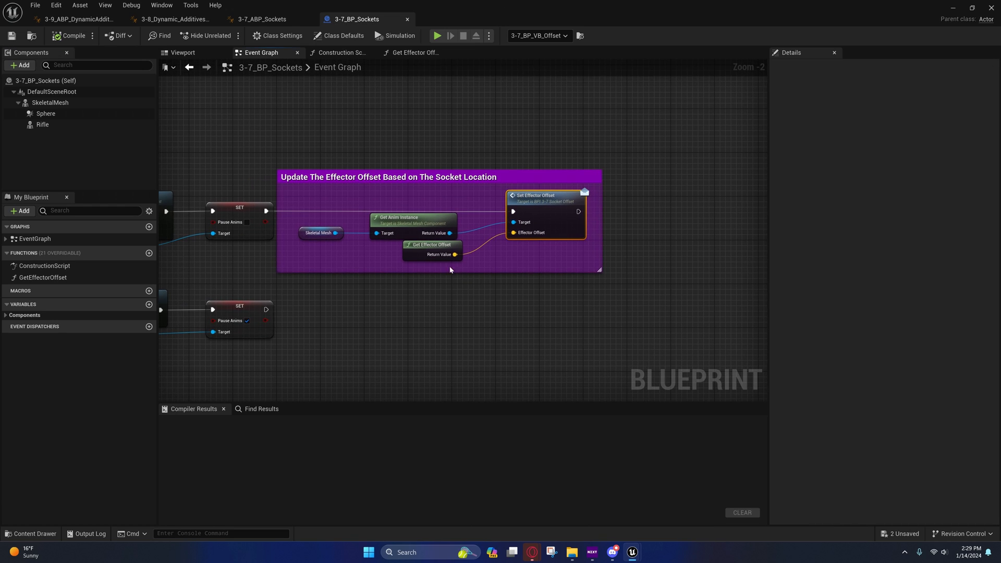
{"action": "left_click", "coordinate": [431, 244]}
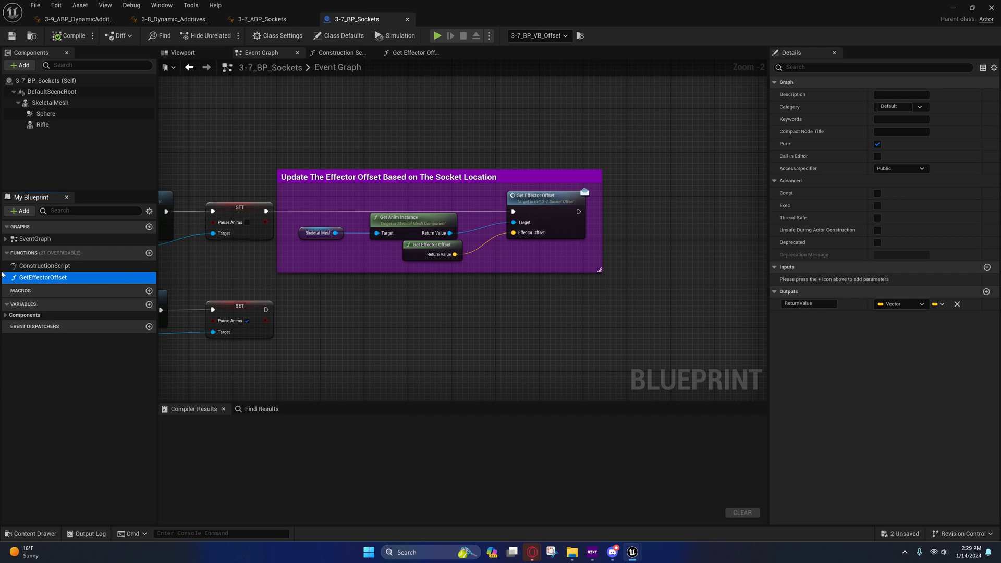
{"action": "double_click", "coordinate": [42, 278]}
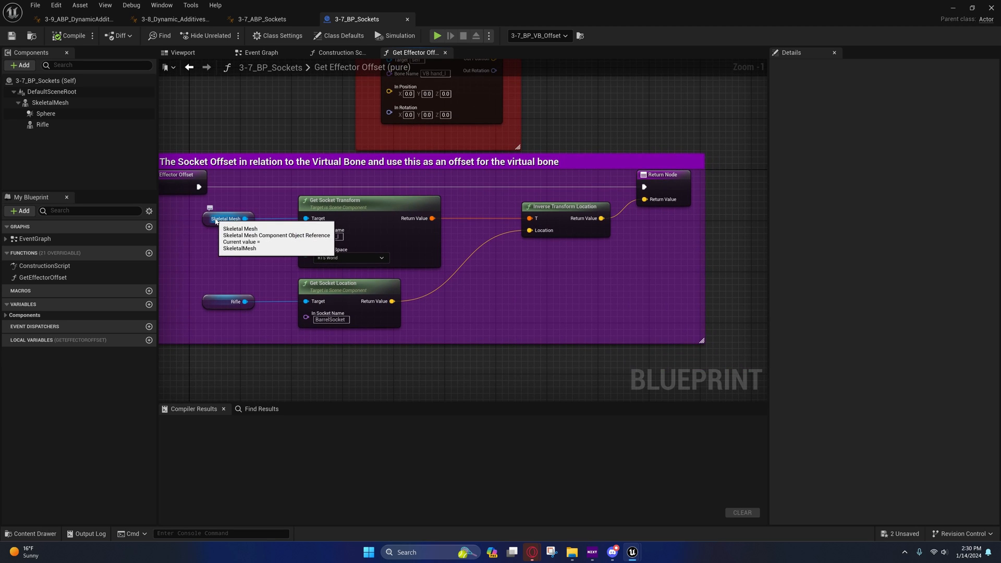
{"action": "mouse_move", "coordinate": [377, 204]}
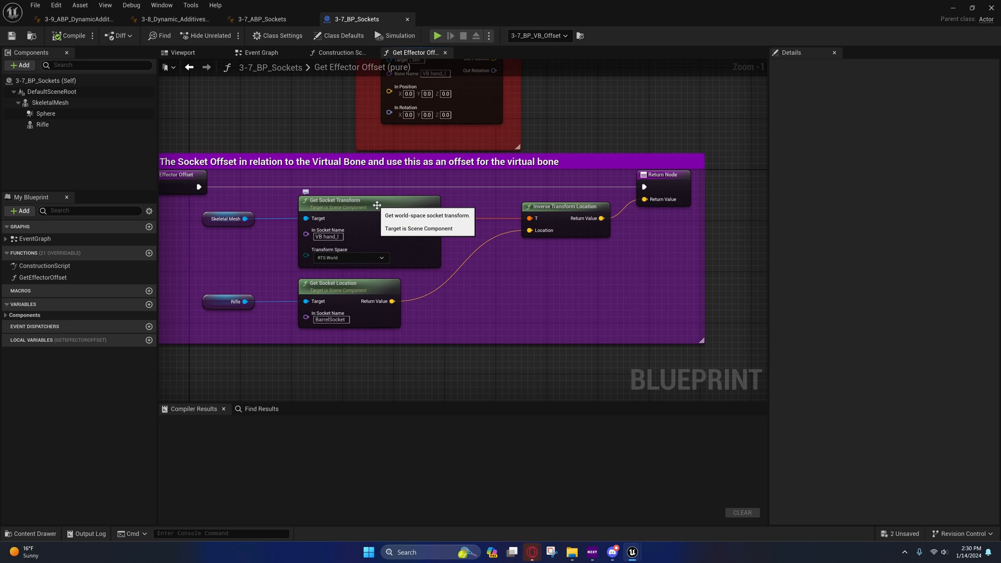
{"action": "mouse_move", "coordinate": [327, 235]}
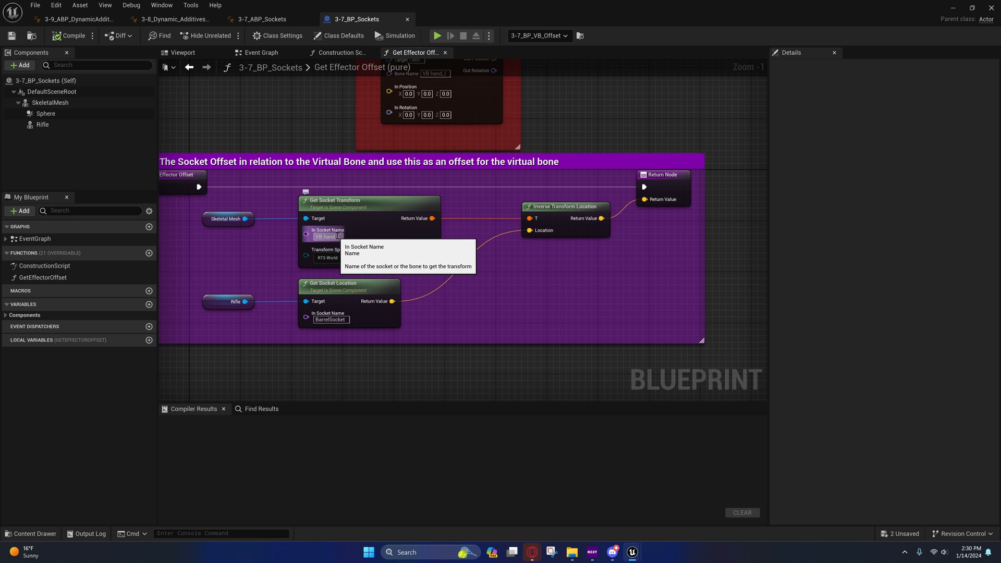
{"action": "left_click", "coordinate": [276, 19]}
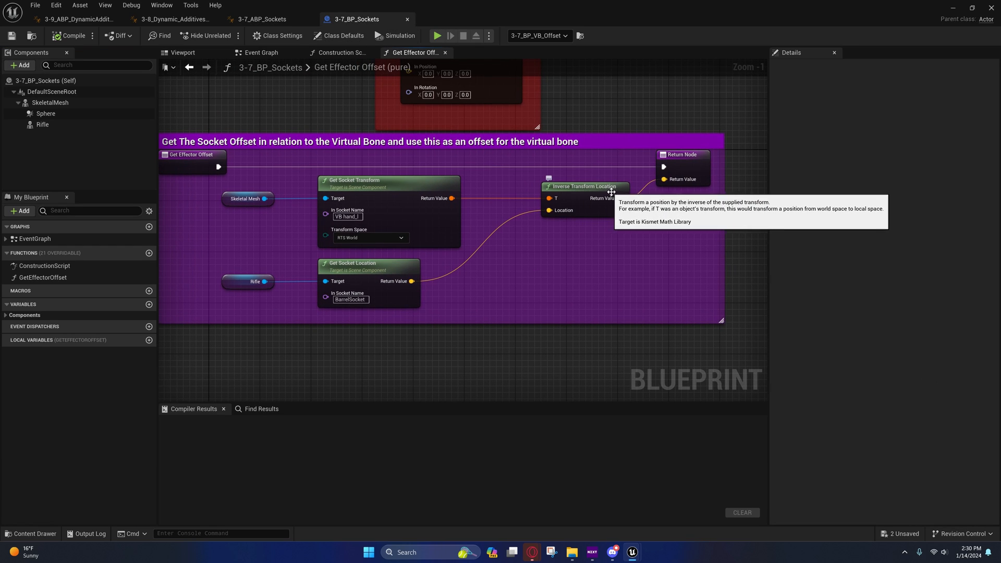
{"action": "mouse_move", "coordinate": [379, 306]}
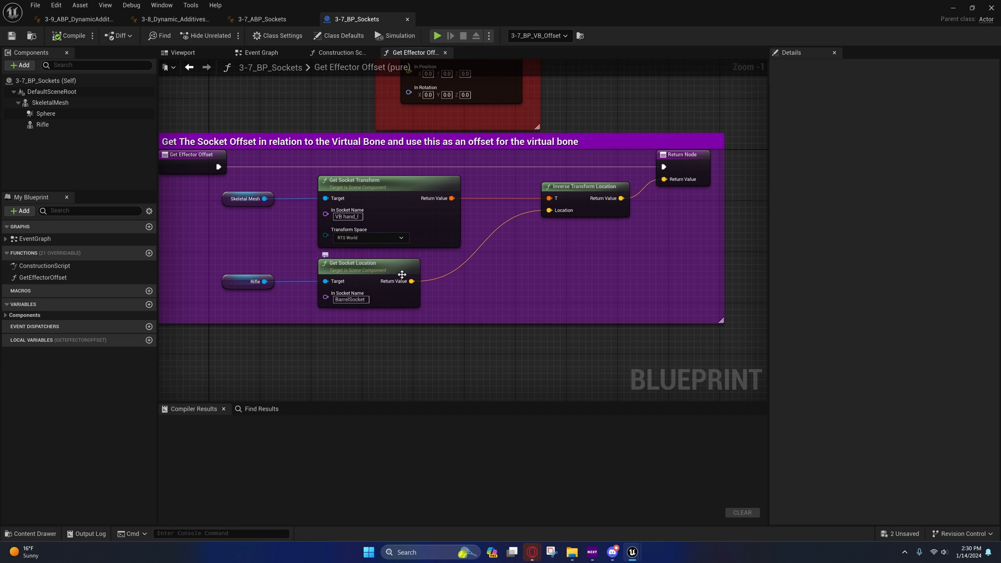
{"action": "mouse_move", "coordinate": [417, 197]}
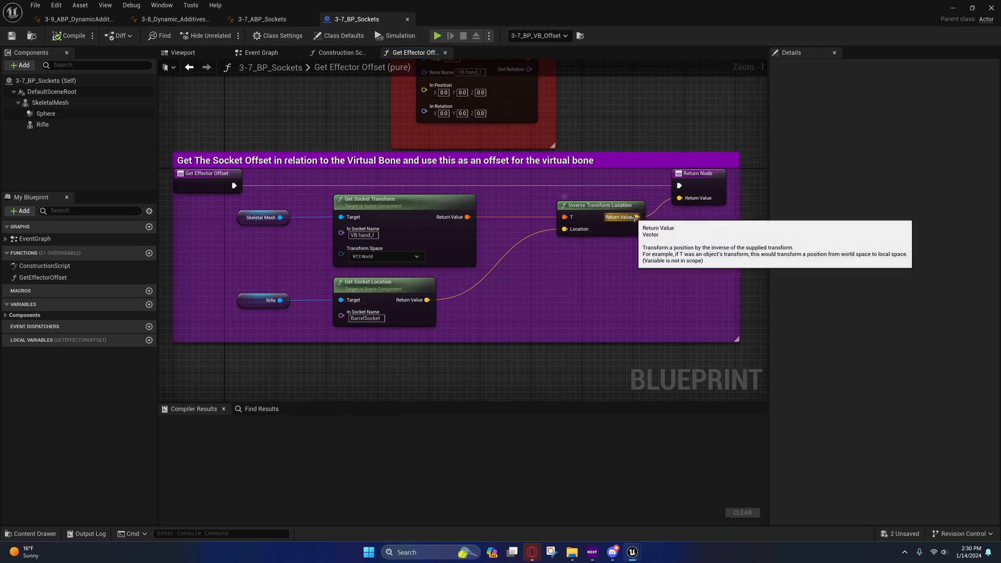
{"action": "mouse_move", "coordinate": [635, 219]}
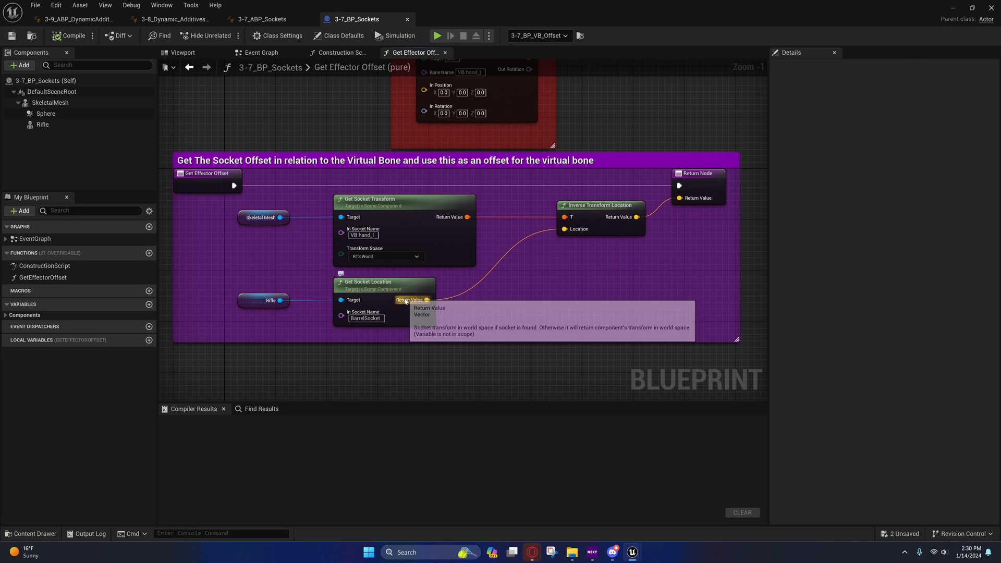
{"action": "mouse_move", "coordinate": [383, 202]}
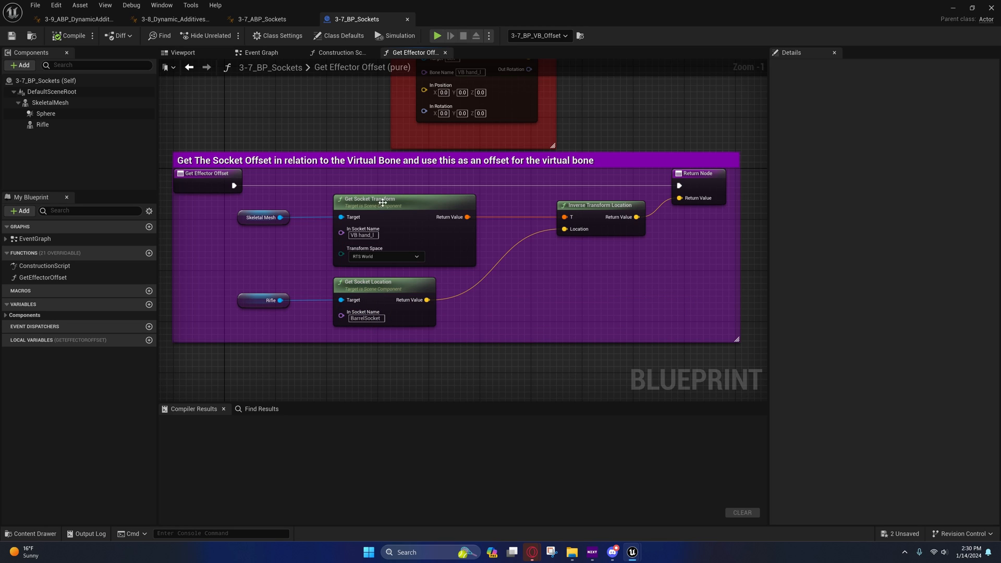
{"action": "mouse_move", "coordinate": [396, 242]}
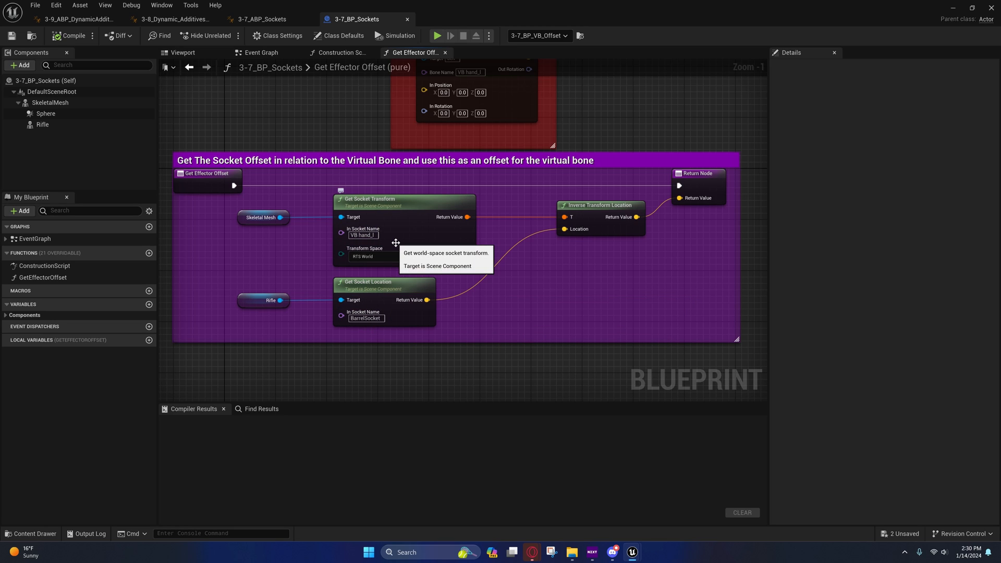
{"action": "mouse_move", "coordinate": [362, 235]}
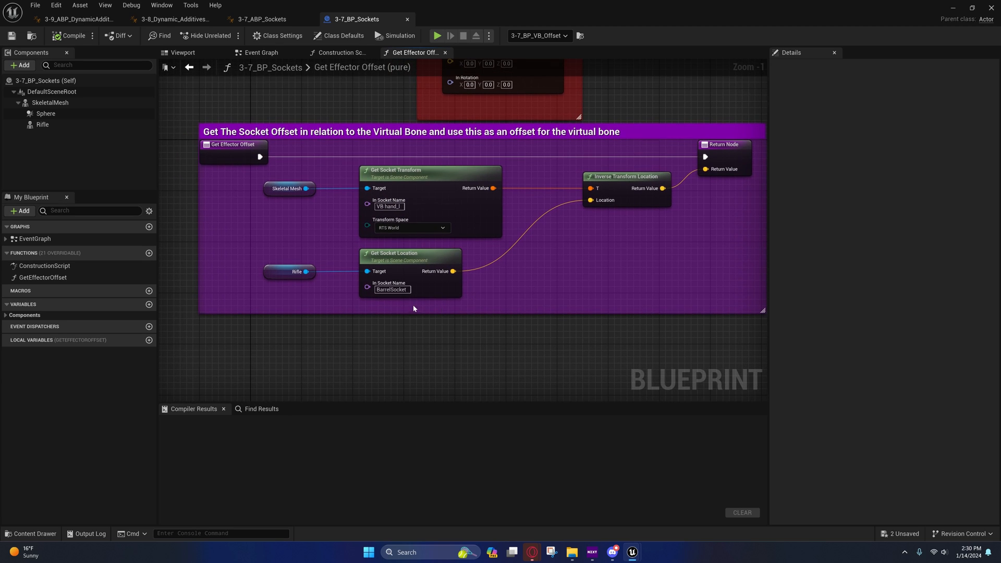
{"action": "mouse_move", "coordinate": [290, 272]}
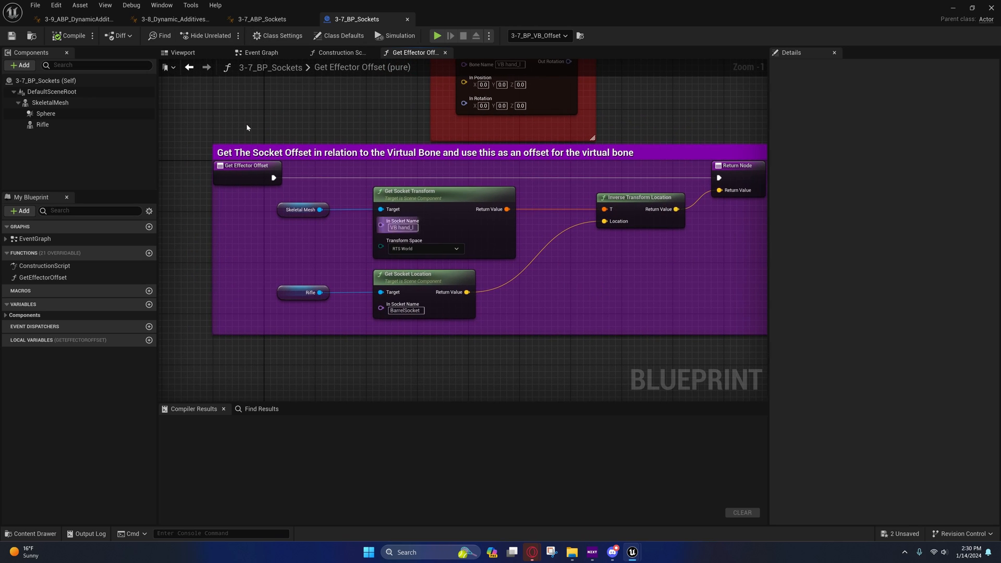
{"action": "left_click", "coordinate": [259, 19]}
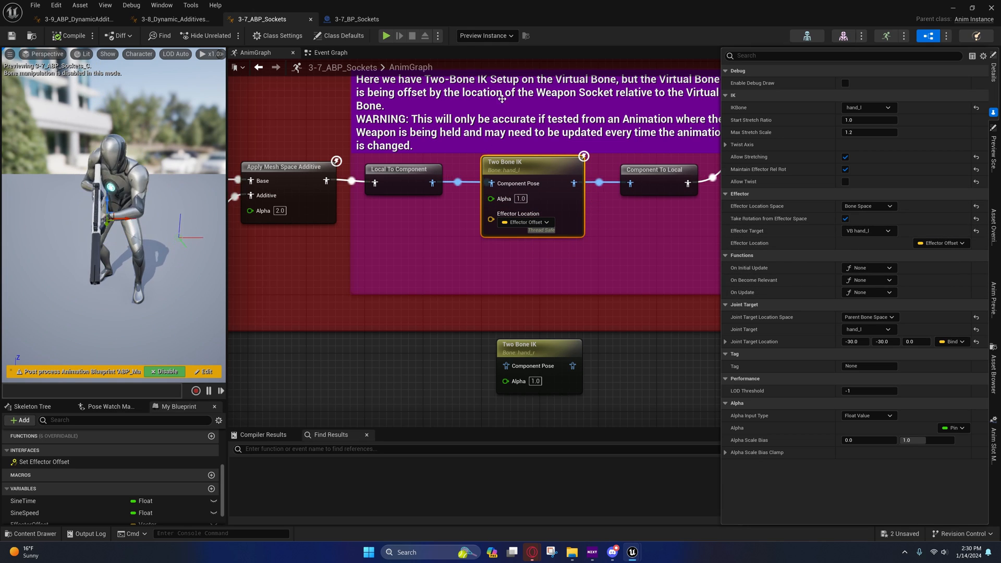
{"action": "left_click", "coordinate": [354, 18]}
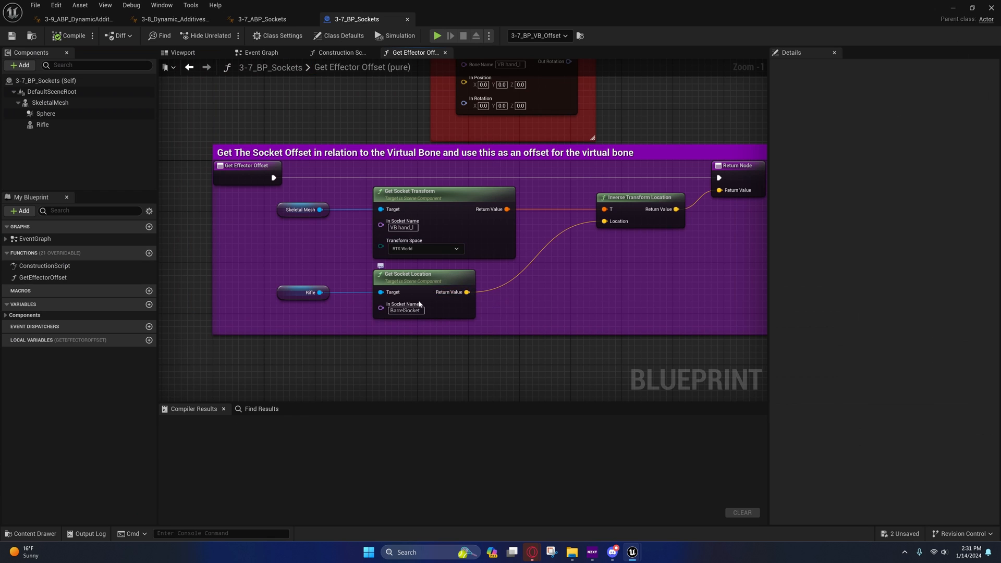
{"action": "mouse_move", "coordinate": [417, 287]}
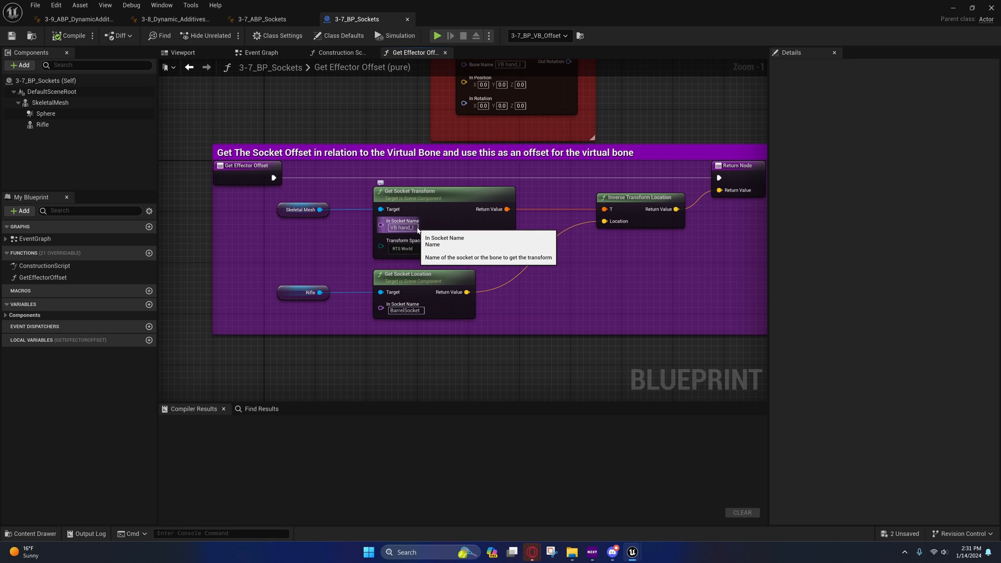
{"action": "left_click_drag", "start_coordinate": [448, 192], "coordinate": [577, 304]}
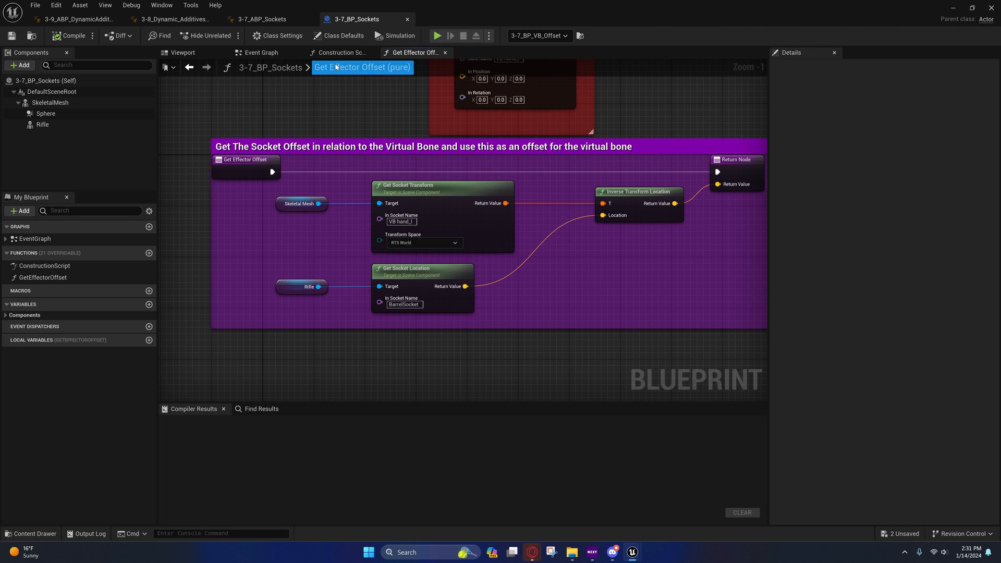
Step: Go back to the level editor and start a play-in-editor session
{"action": "left_click", "coordinate": [261, 52]}
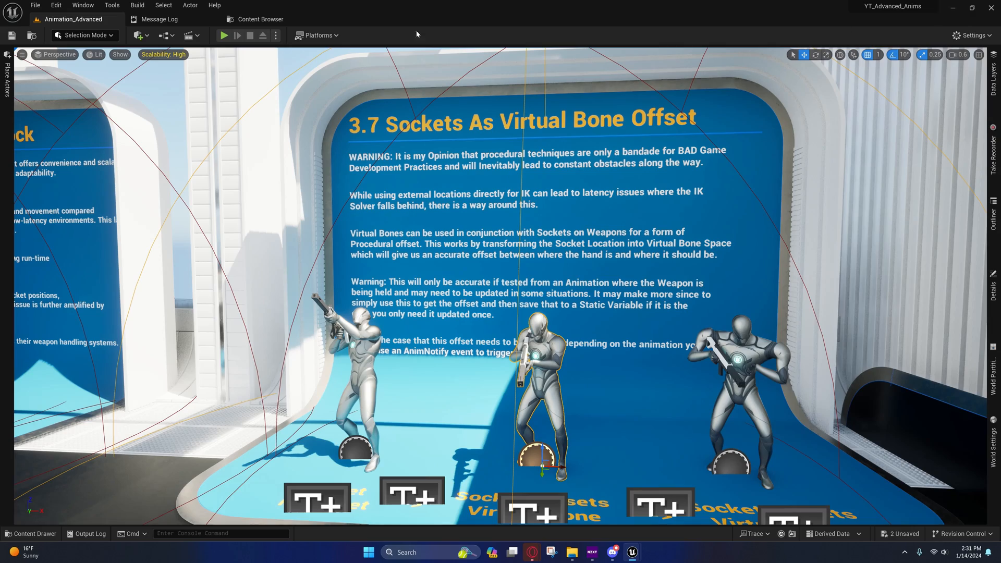
{"action": "left_click", "coordinate": [221, 35]}
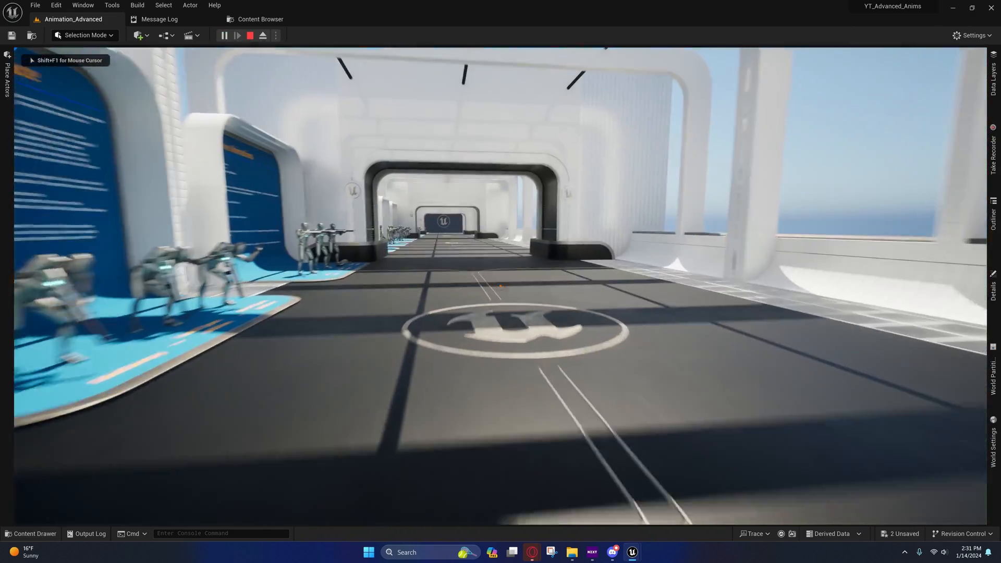